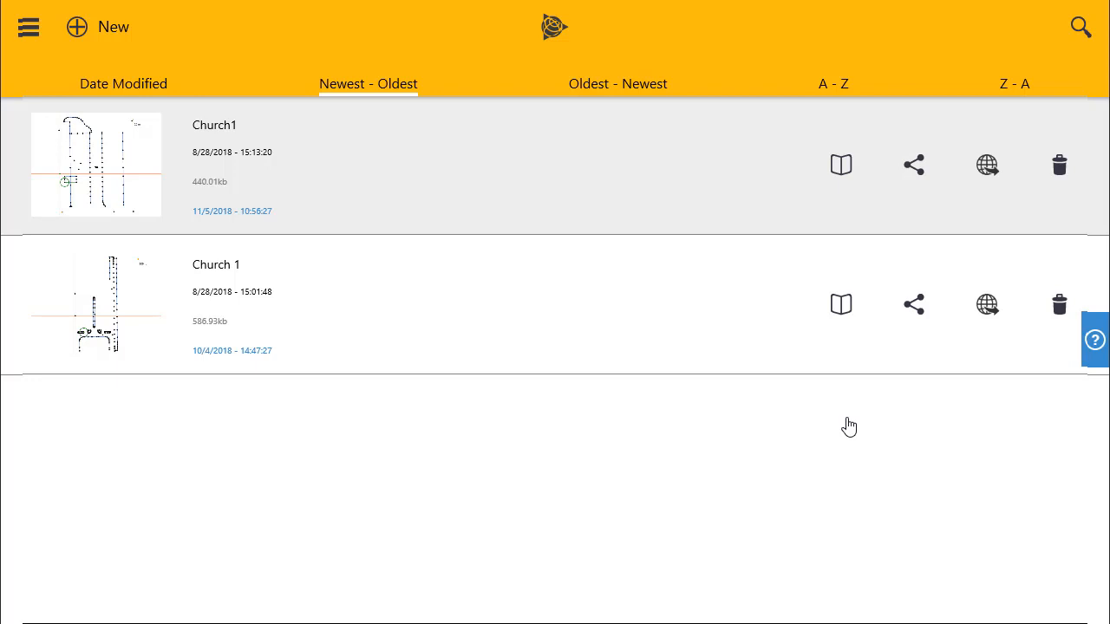
{"action": "mouse_move", "coordinate": [267, 207]}
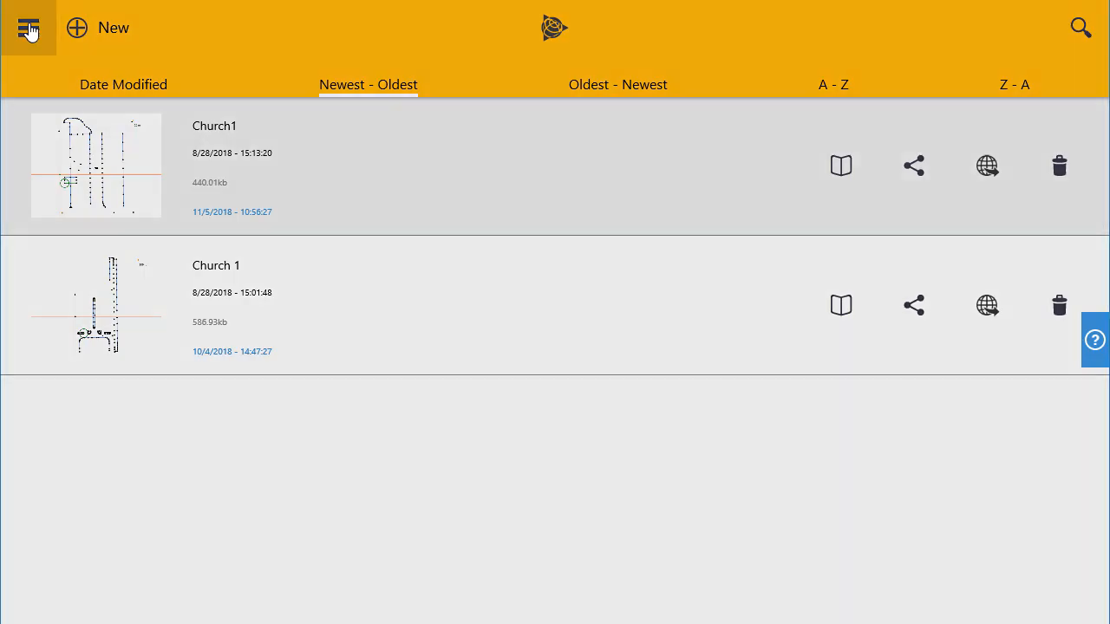
- Open the system menu with total station, GNSS, options and code library entries
{"action": "left_click", "coordinate": [31, 25]}
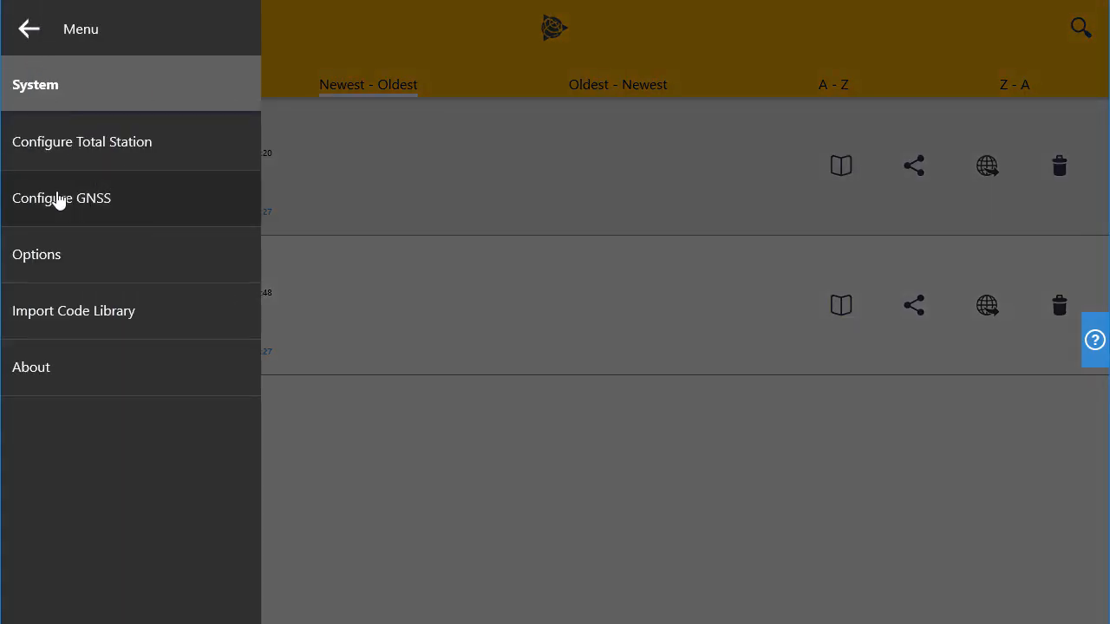
- In Configure GNSS, change the GNSS style from Demo NTRIP to NTRIP
{"action": "left_click", "coordinate": [61, 197]}
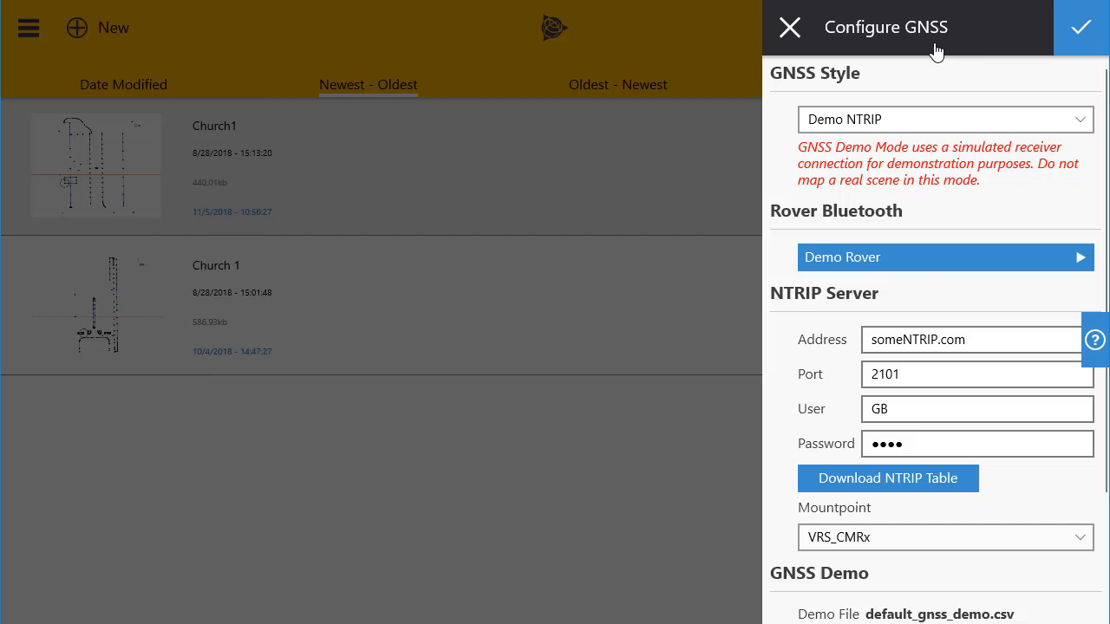
{"action": "mouse_move", "coordinate": [912, 54]}
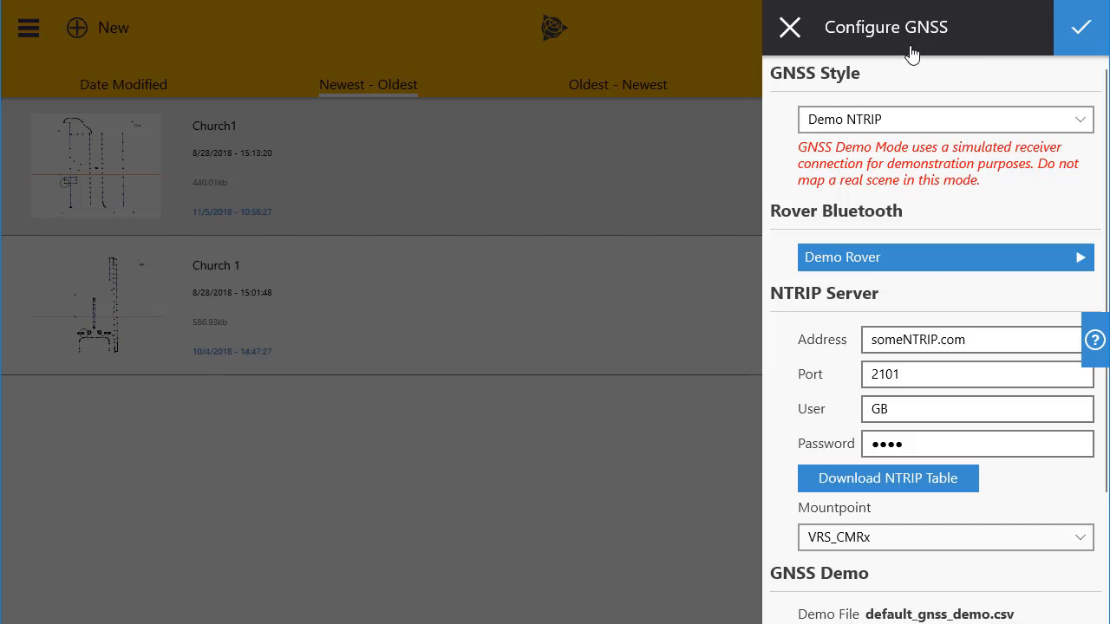
{"action": "mouse_move", "coordinate": [818, 78]}
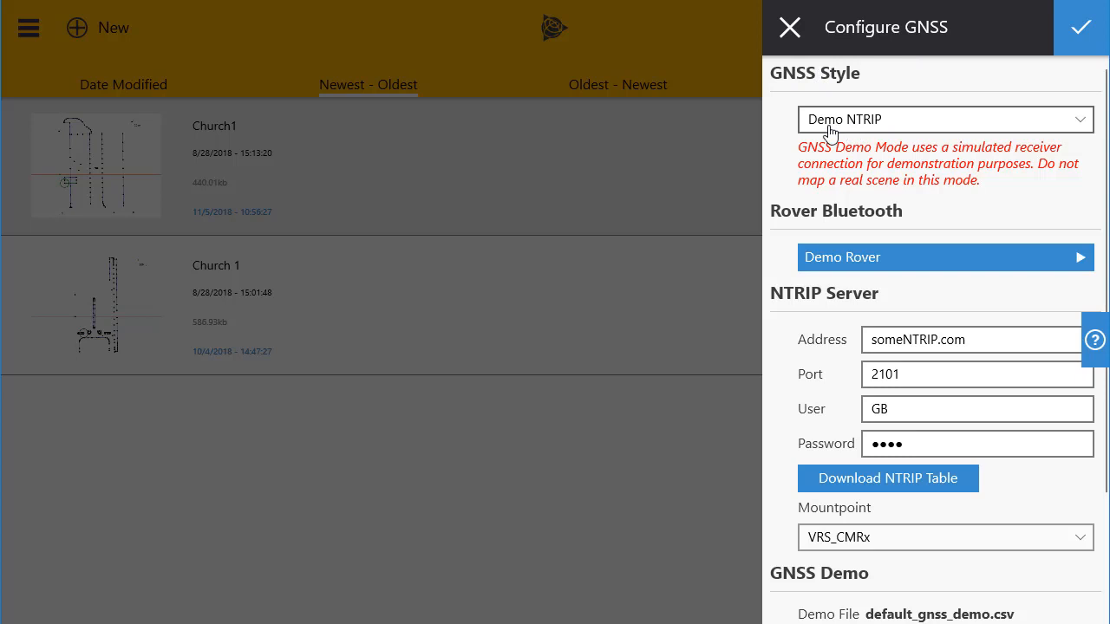
{"action": "mouse_move", "coordinate": [891, 134]}
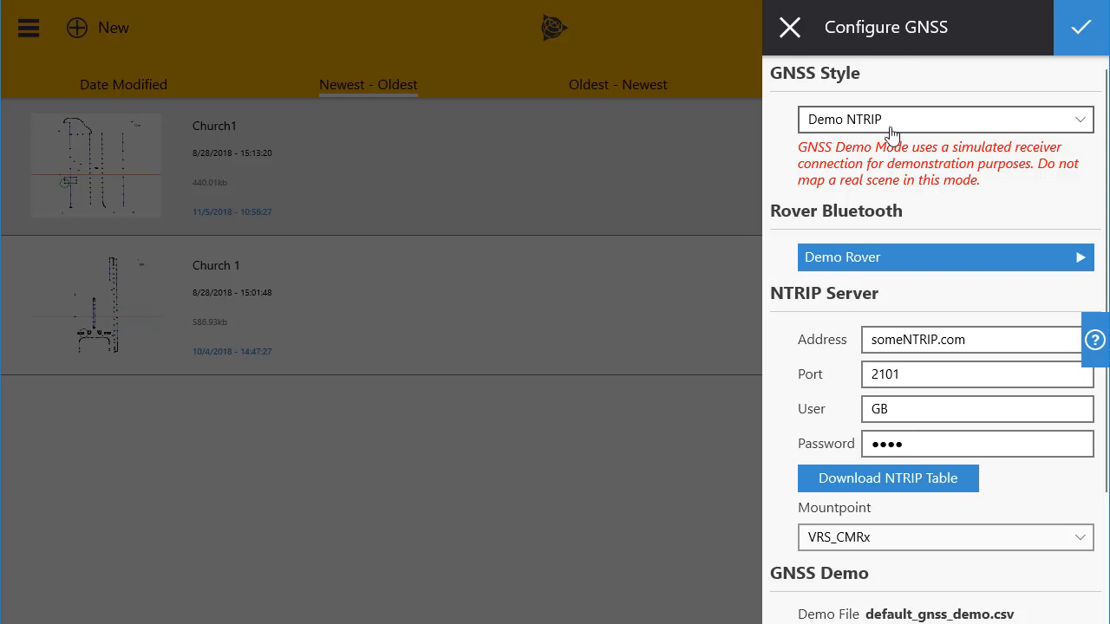
{"action": "mouse_move", "coordinate": [878, 130]}
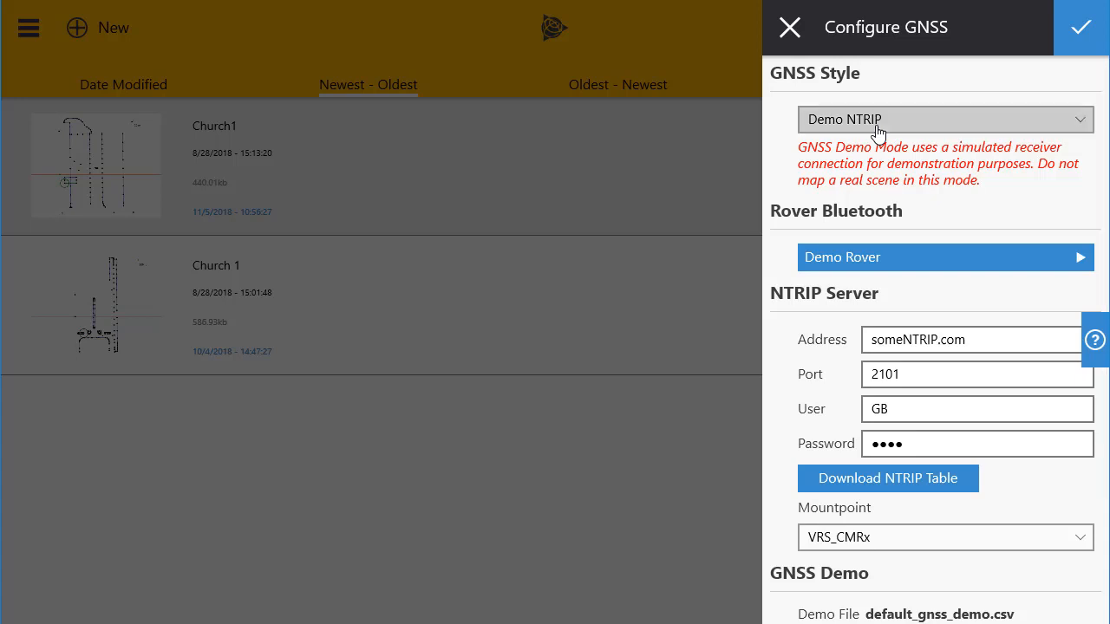
{"action": "left_click", "coordinate": [944, 118]}
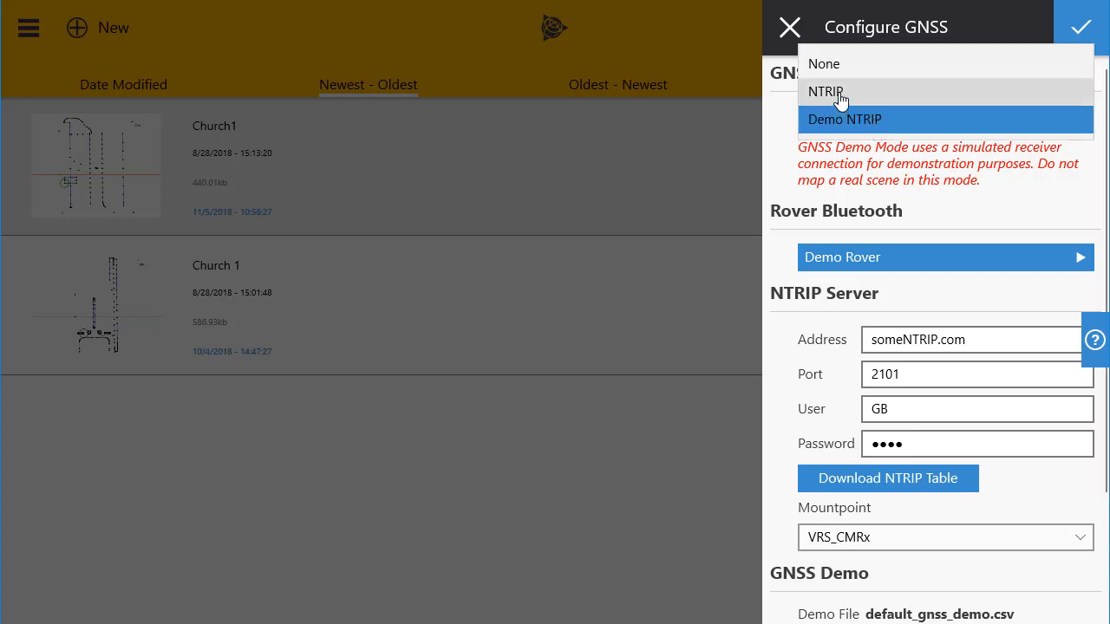
{"action": "left_click", "coordinate": [826, 91]}
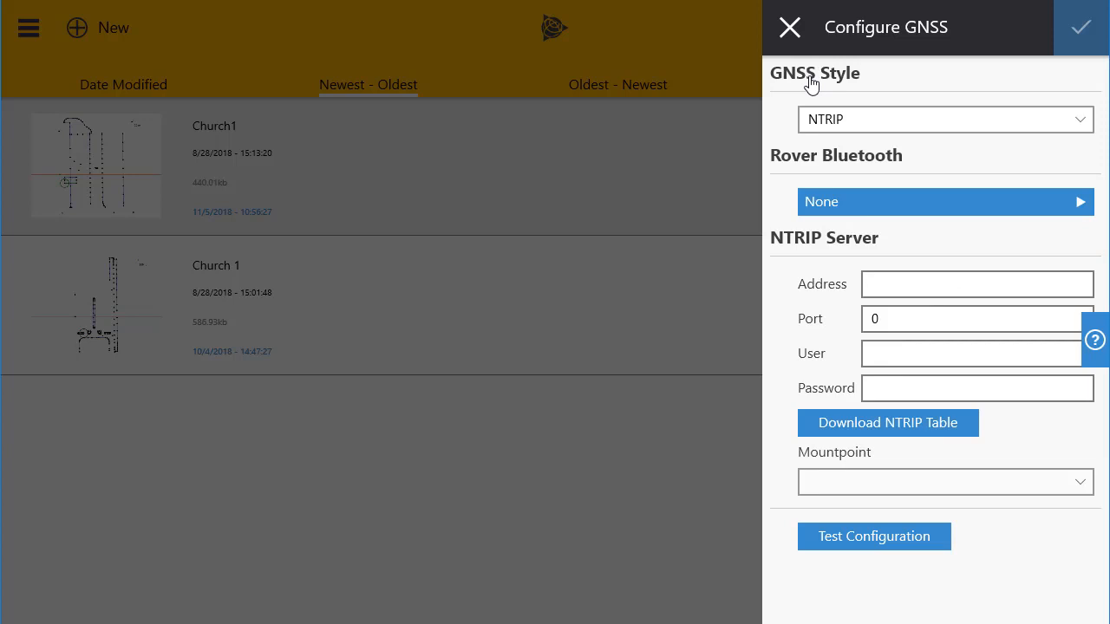
{"action": "mouse_move", "coordinate": [903, 137]}
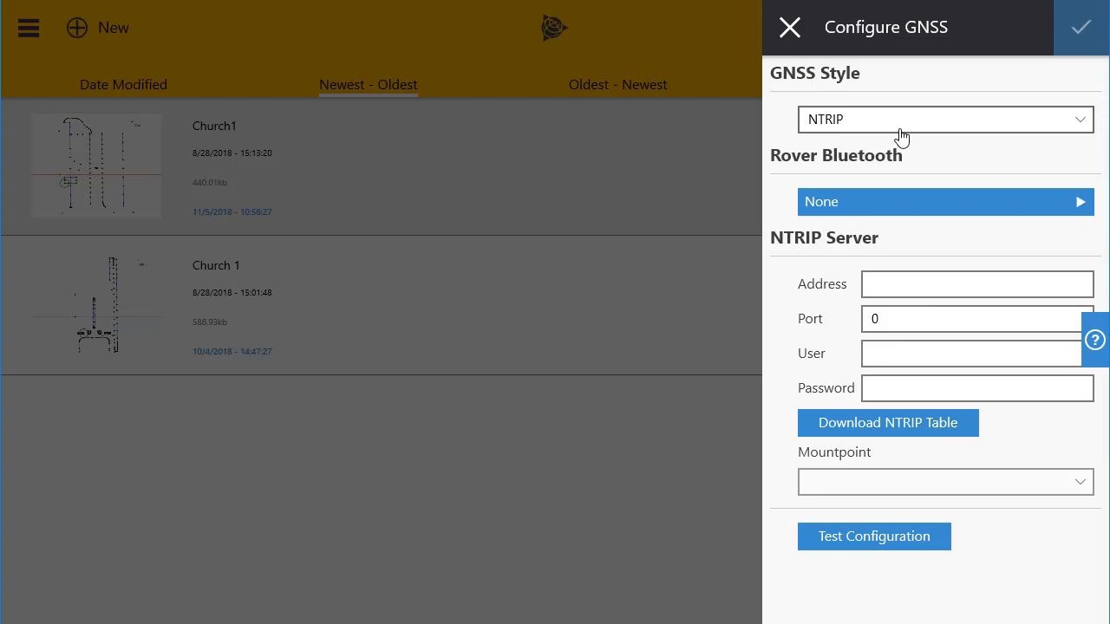
{"action": "mouse_move", "coordinate": [911, 201]}
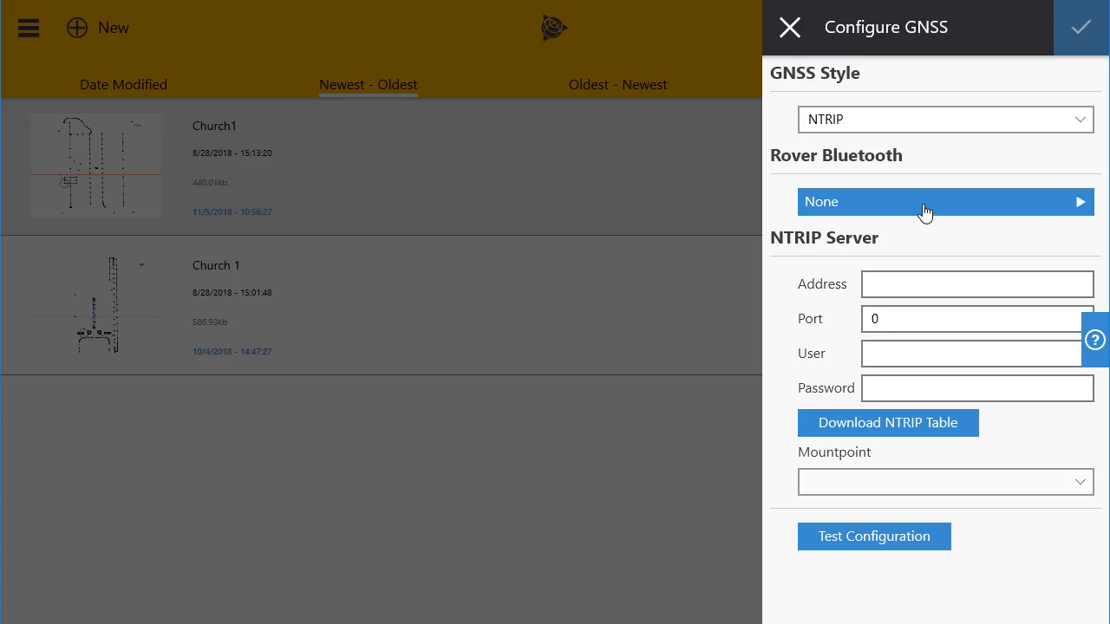
- Set the Rover Bluetooth connection to the R4s LE Trimble receiver
{"action": "left_click", "coordinate": [945, 202]}
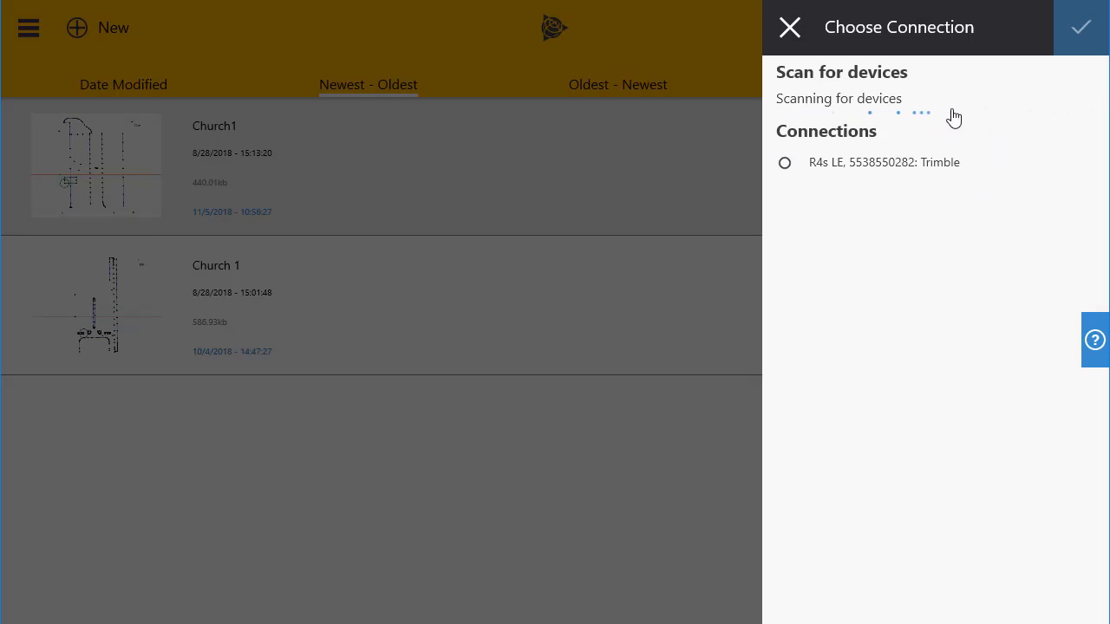
{"action": "mouse_move", "coordinate": [976, 117]}
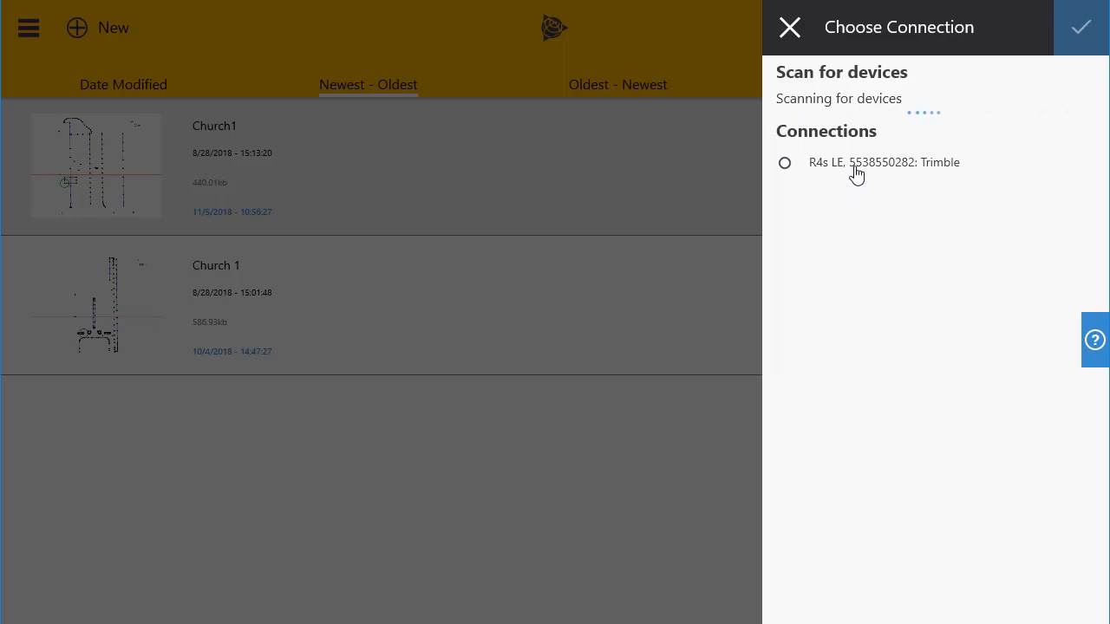
{"action": "mouse_move", "coordinate": [906, 176]}
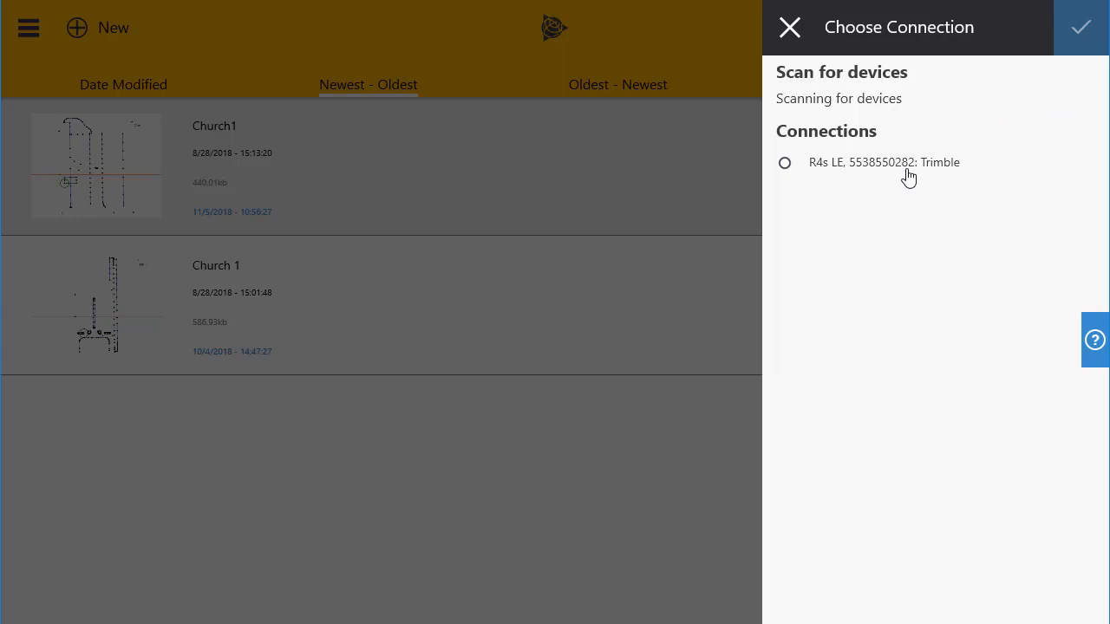
{"action": "left_click", "coordinate": [784, 163]}
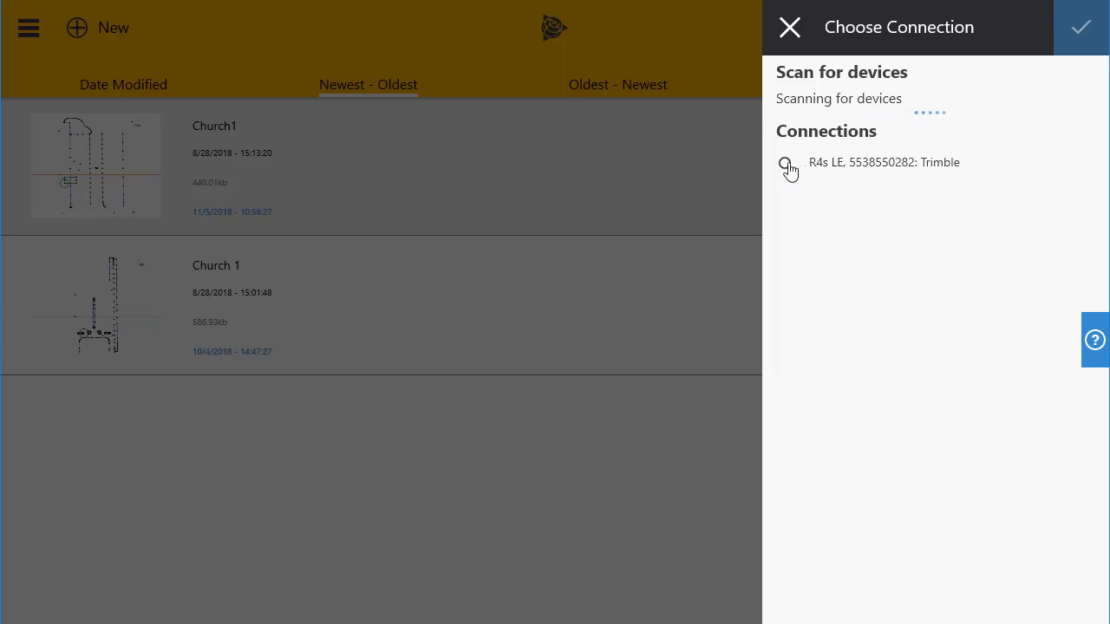
{"action": "left_click", "coordinate": [785, 162]}
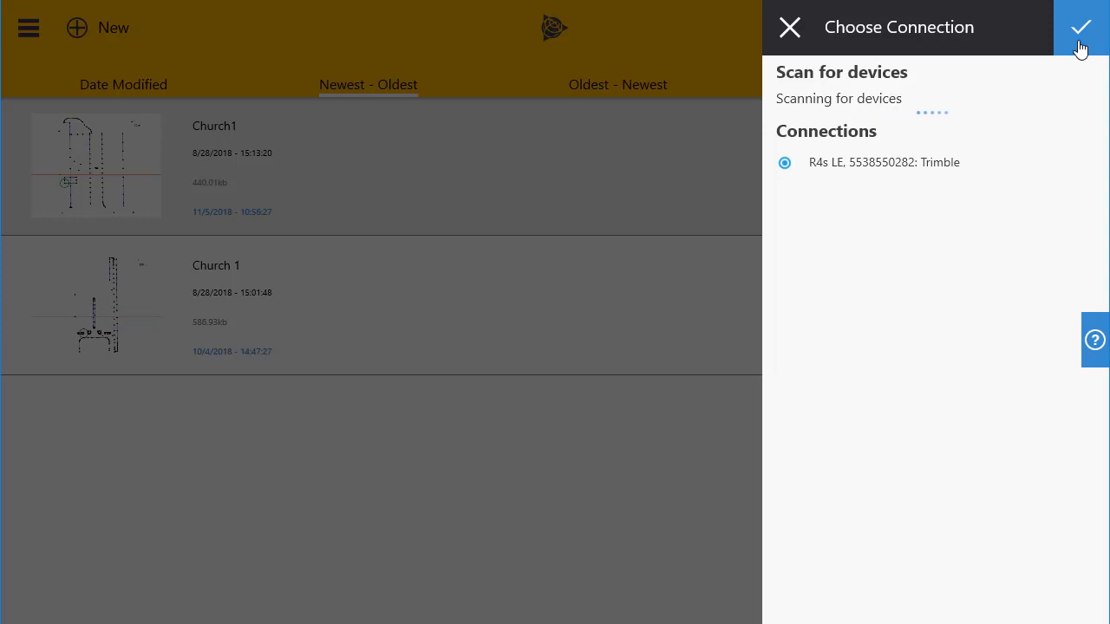
{"action": "left_click", "coordinate": [1081, 27]}
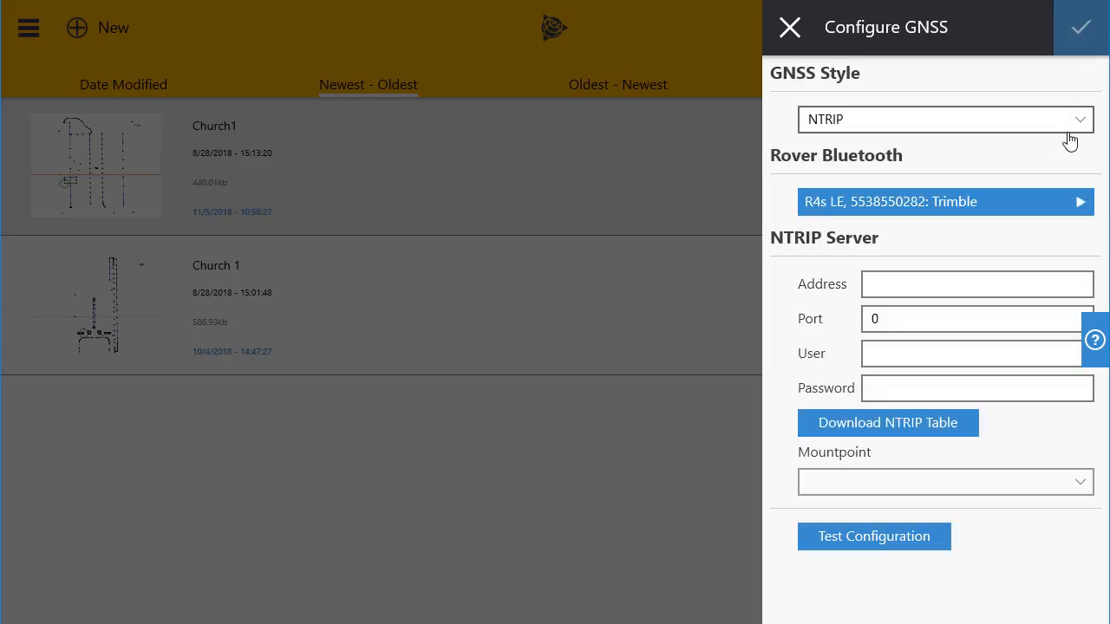
{"action": "mouse_move", "coordinate": [930, 177]}
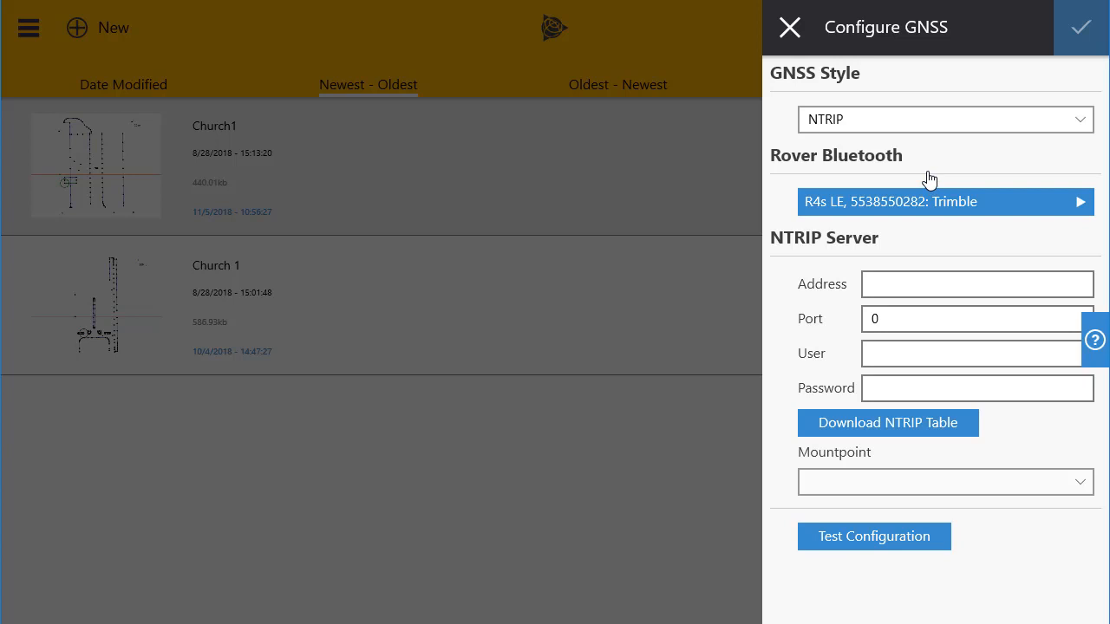
{"action": "mouse_move", "coordinate": [904, 261]}
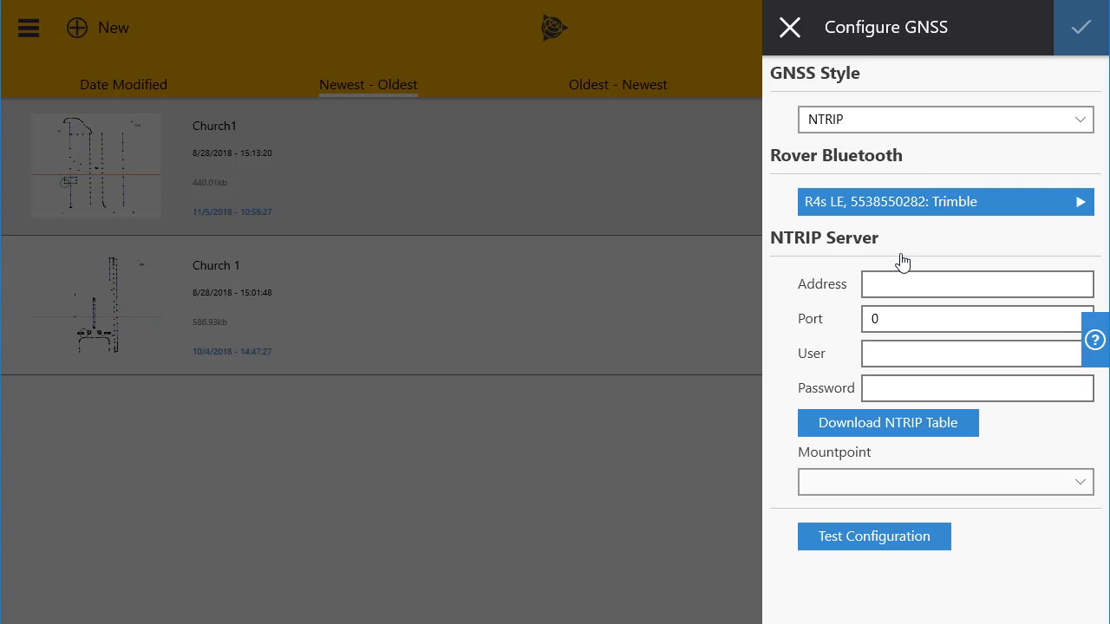
- Enter NTRIP address vrsnow.us, port 2101, user FBA and the password
{"action": "left_click", "coordinate": [977, 283]}
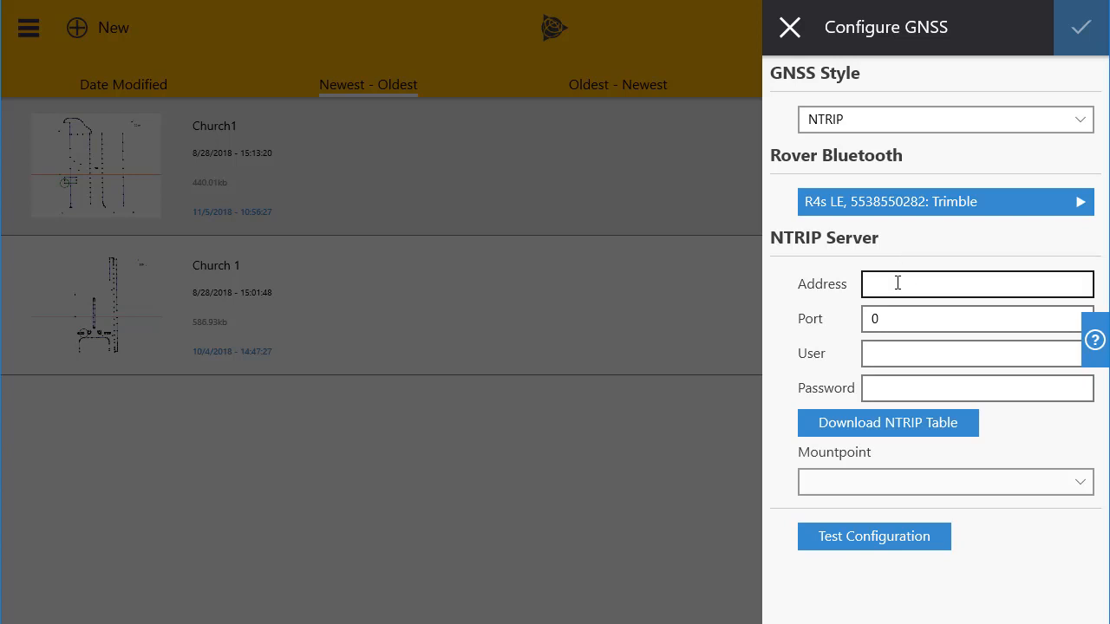
{"action": "left_click", "coordinate": [977, 284]}
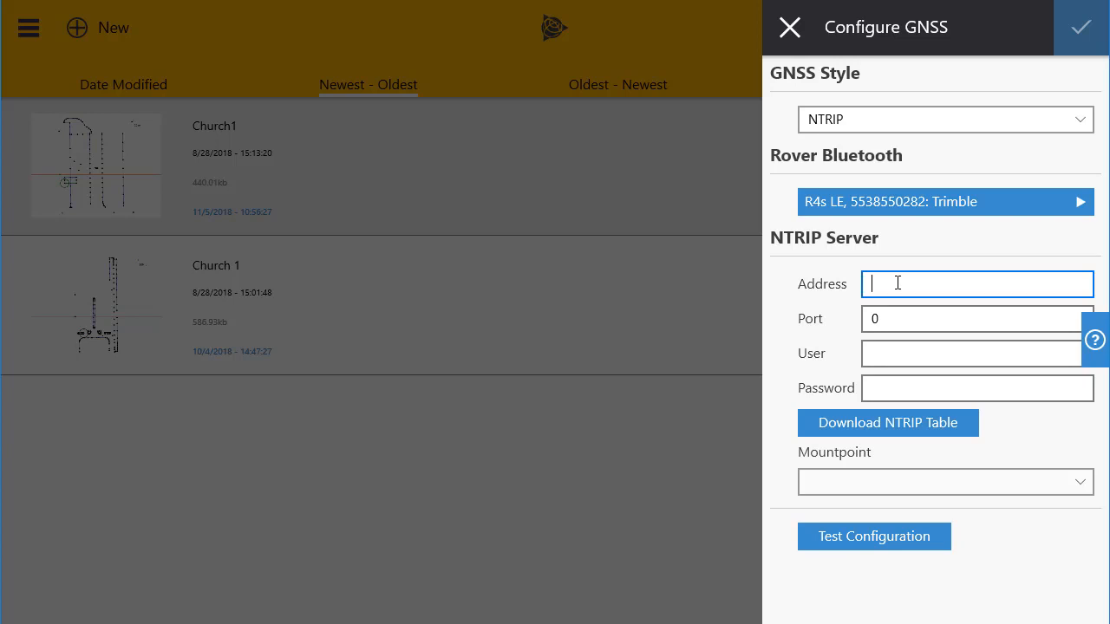
{"action": "type", "text": "vrsnow.us"}
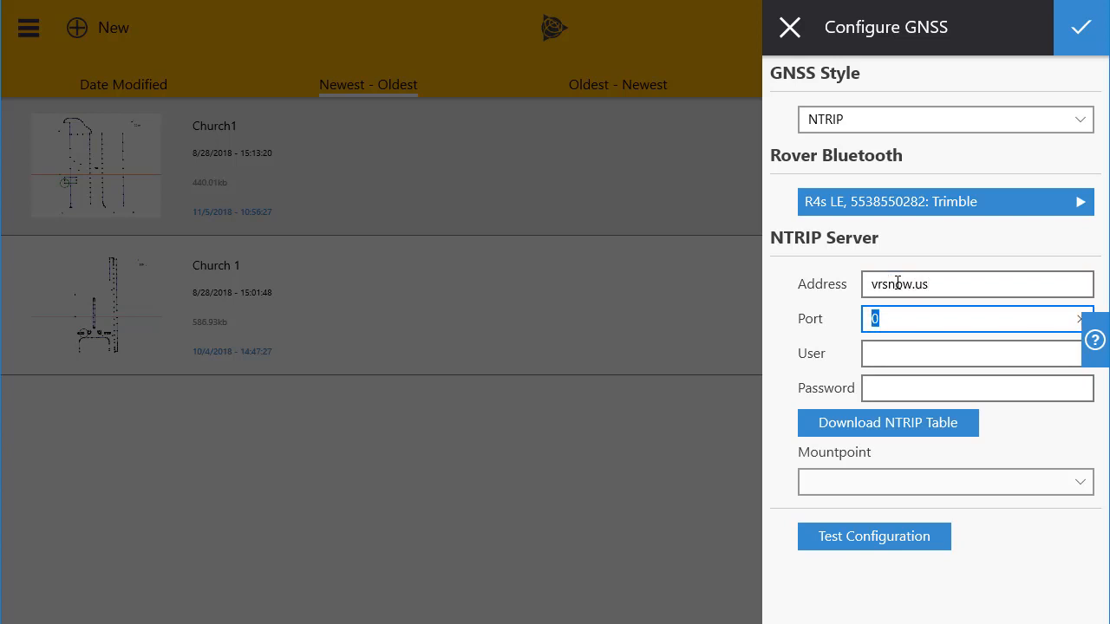
{"action": "type", "text": "2101"}
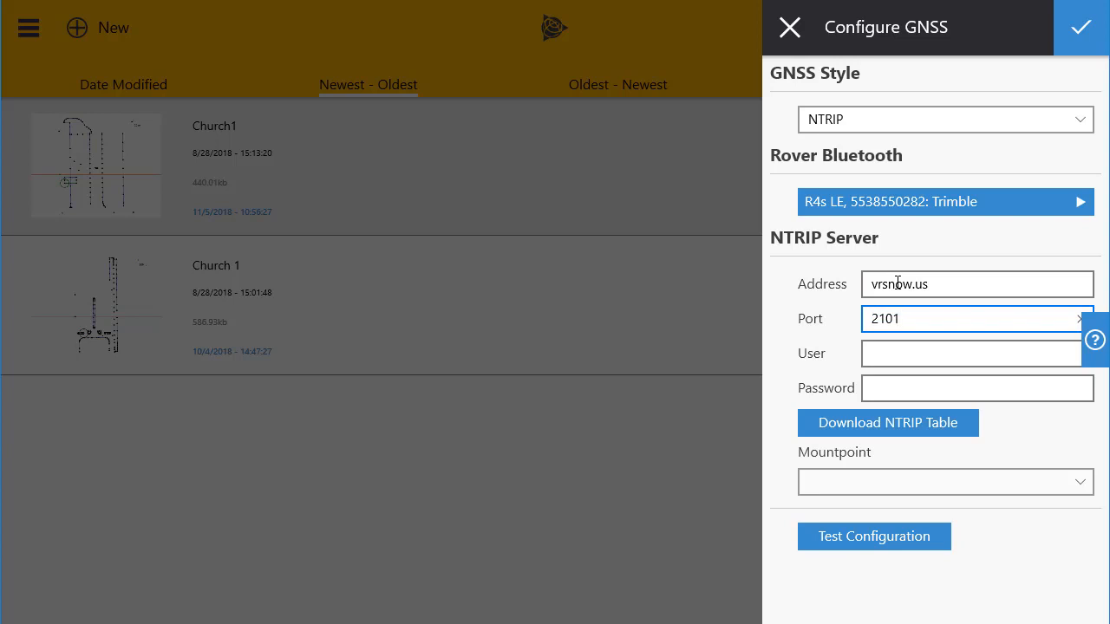
{"action": "left_click", "coordinate": [970, 353]}
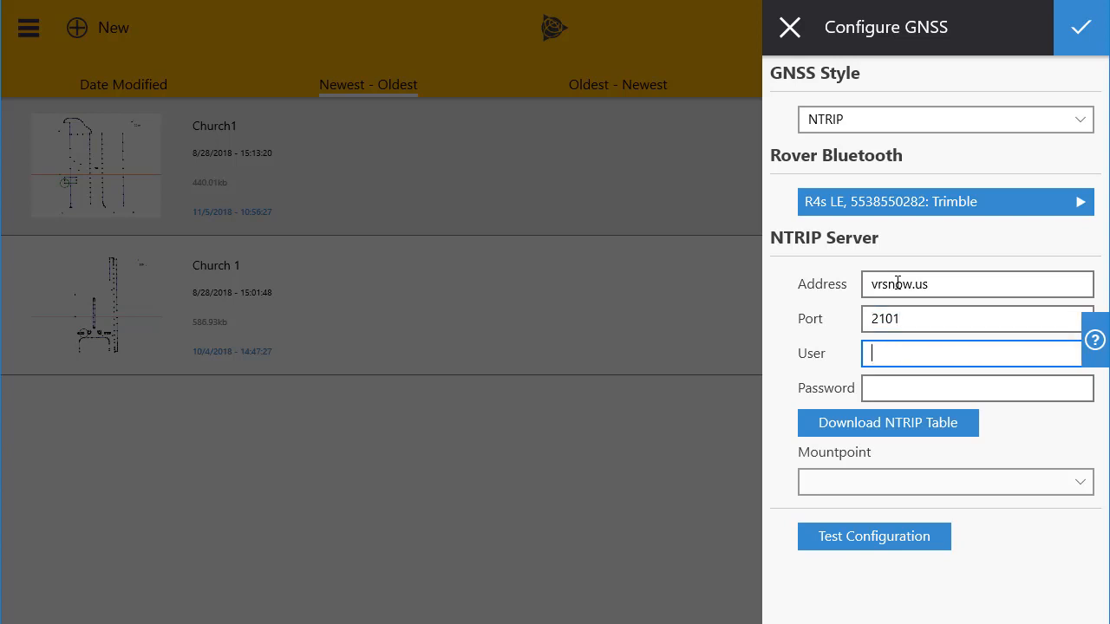
{"action": "type", "text": "FBA"}
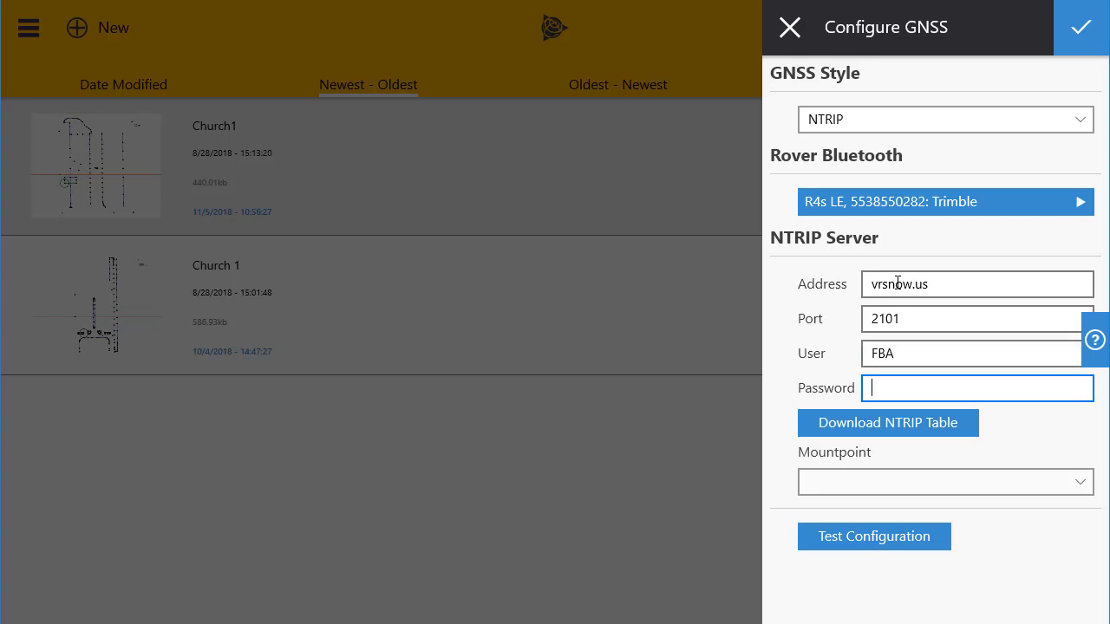
{"action": "type", "text": "•••"}
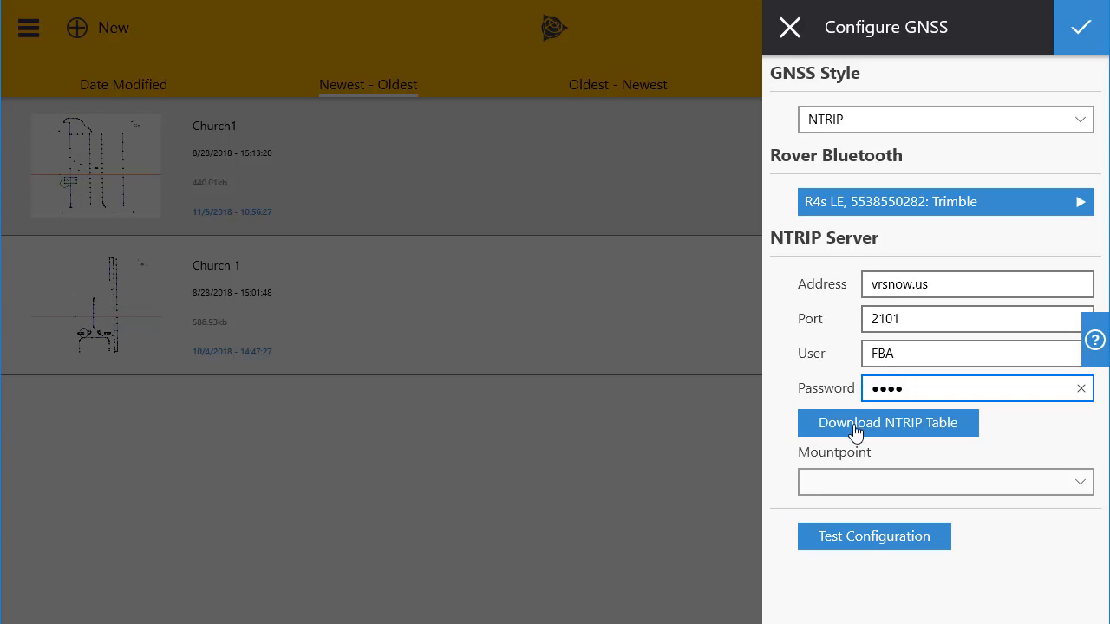
- Download the NTRIP table via the R4s LE receiver, filling mountpoint 2011_TVN_CMR_PLUS
{"action": "left_click", "coordinate": [887, 422]}
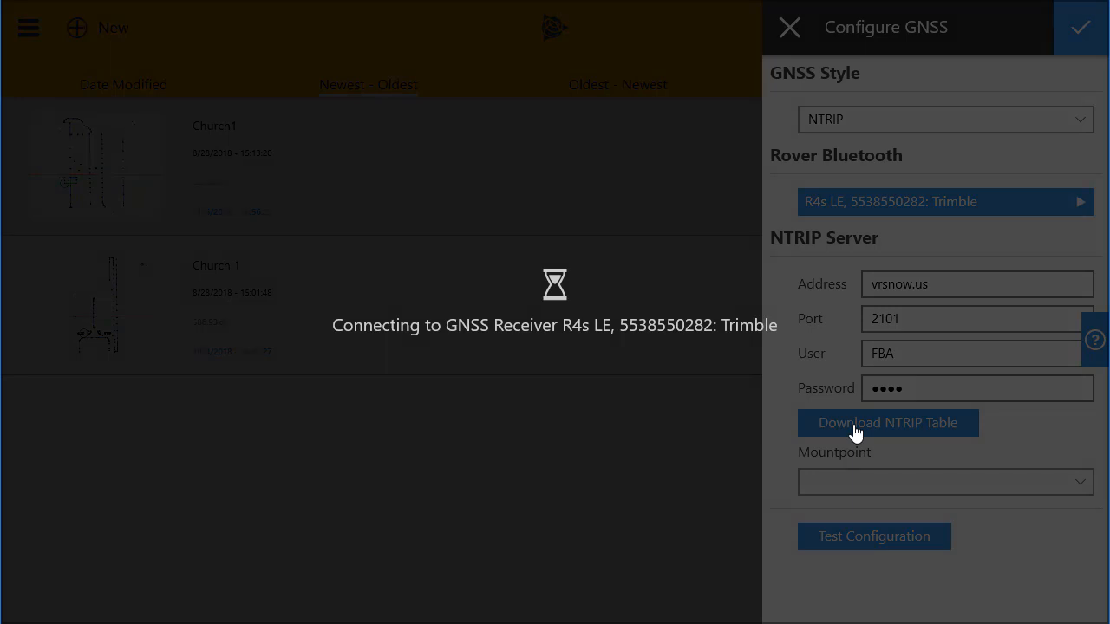
{"action": "left_click", "coordinate": [888, 423]}
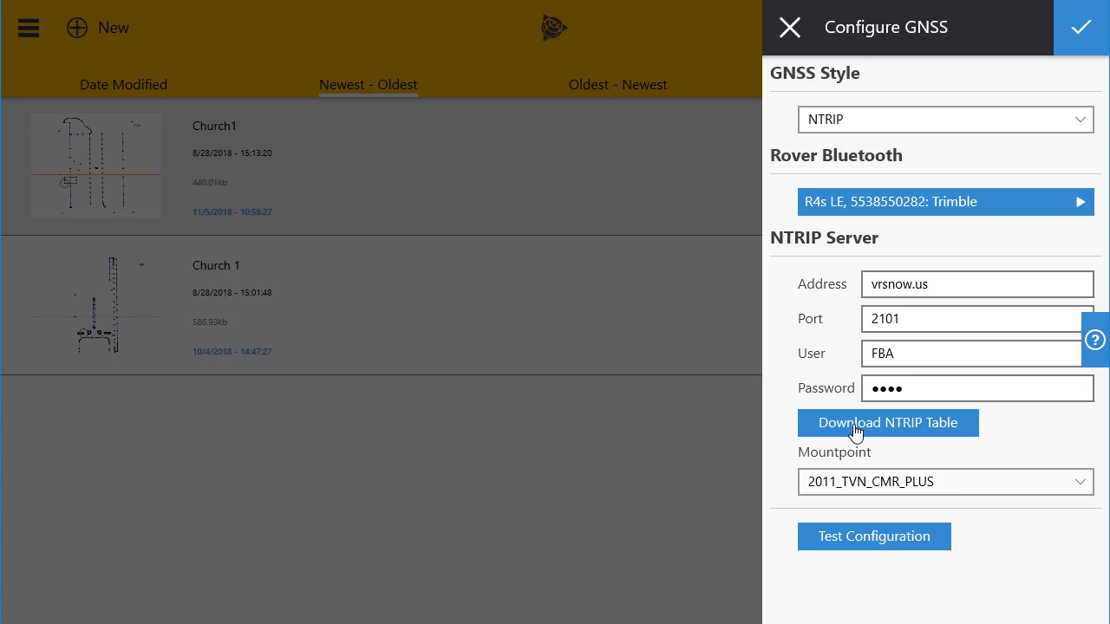
{"action": "mouse_move", "coordinate": [902, 498]}
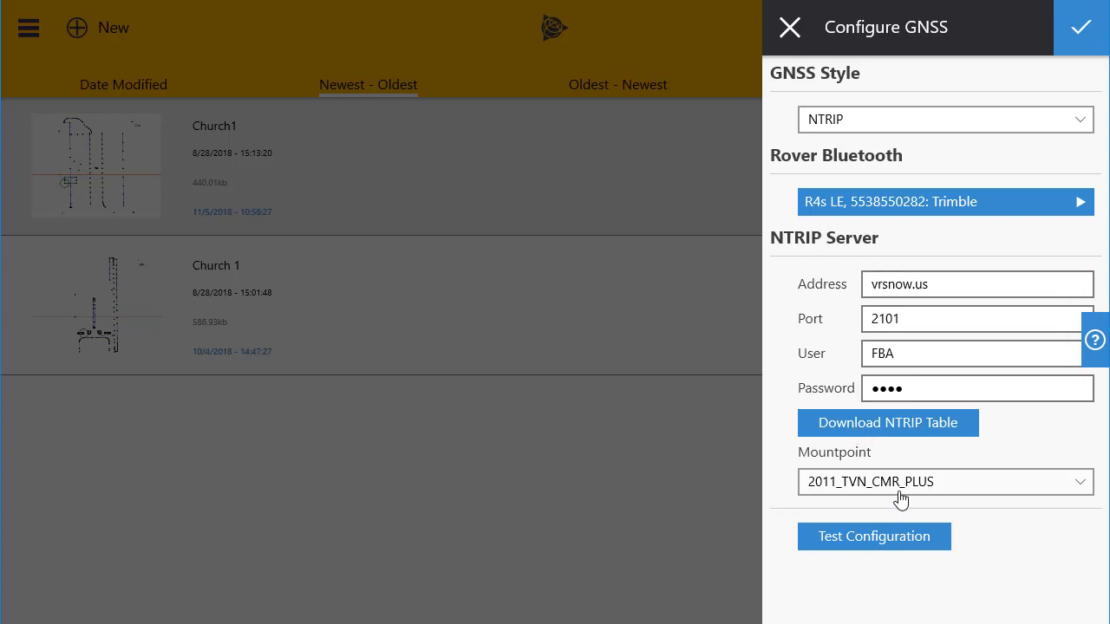
- Choose 2011_TVN_CMR_X_GPS_GLO from the Mountpoint dropdown
{"action": "left_click", "coordinate": [945, 482]}
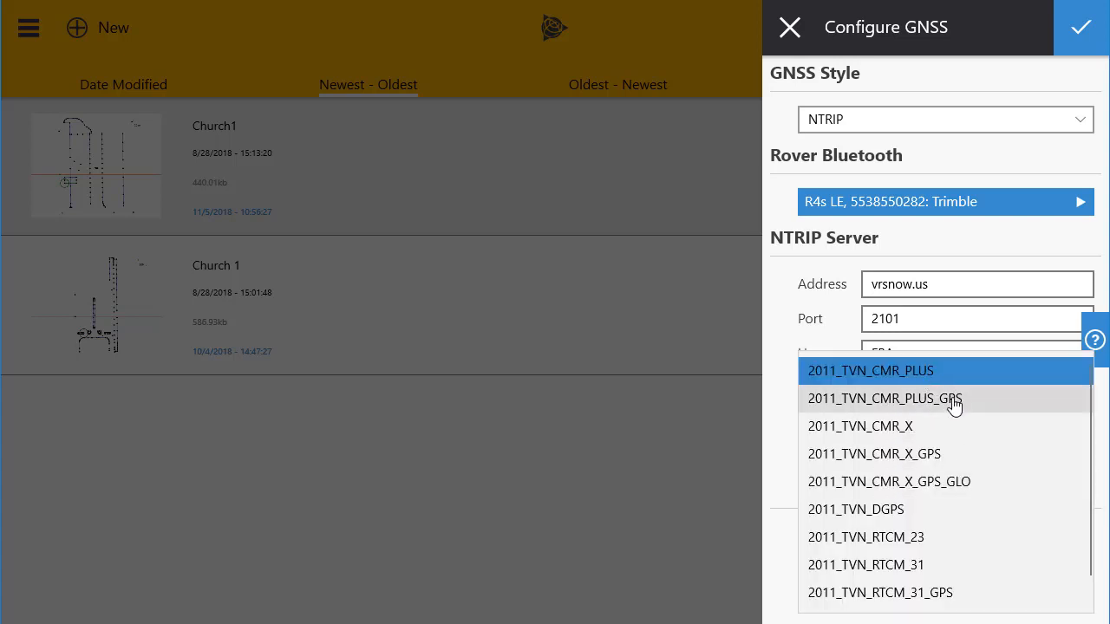
{"action": "mouse_move", "coordinate": [967, 452]}
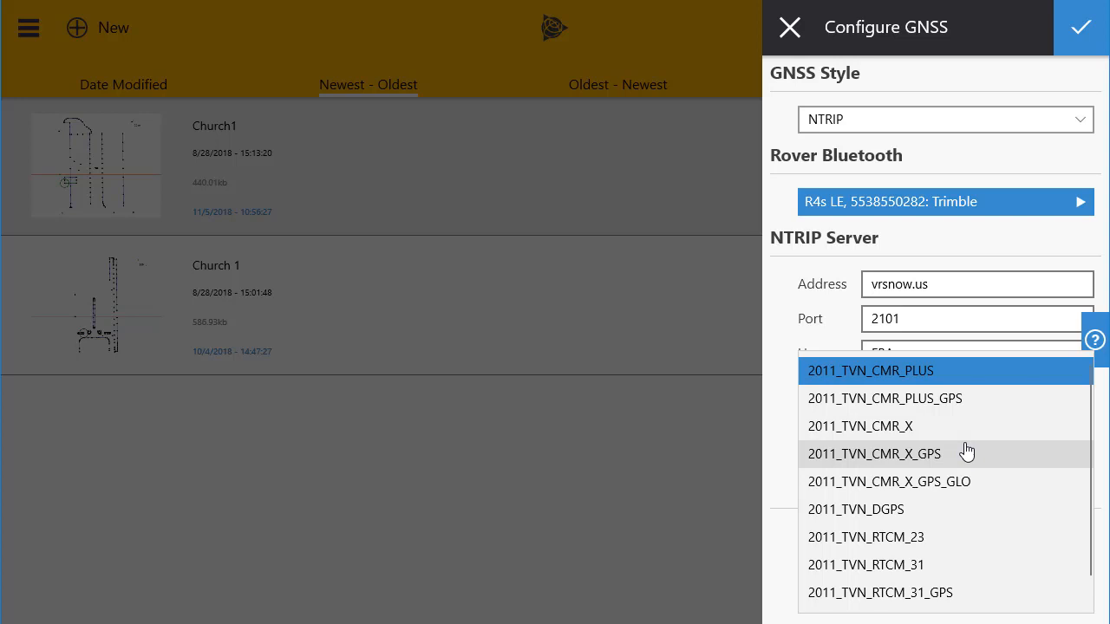
{"action": "mouse_move", "coordinate": [1030, 490]}
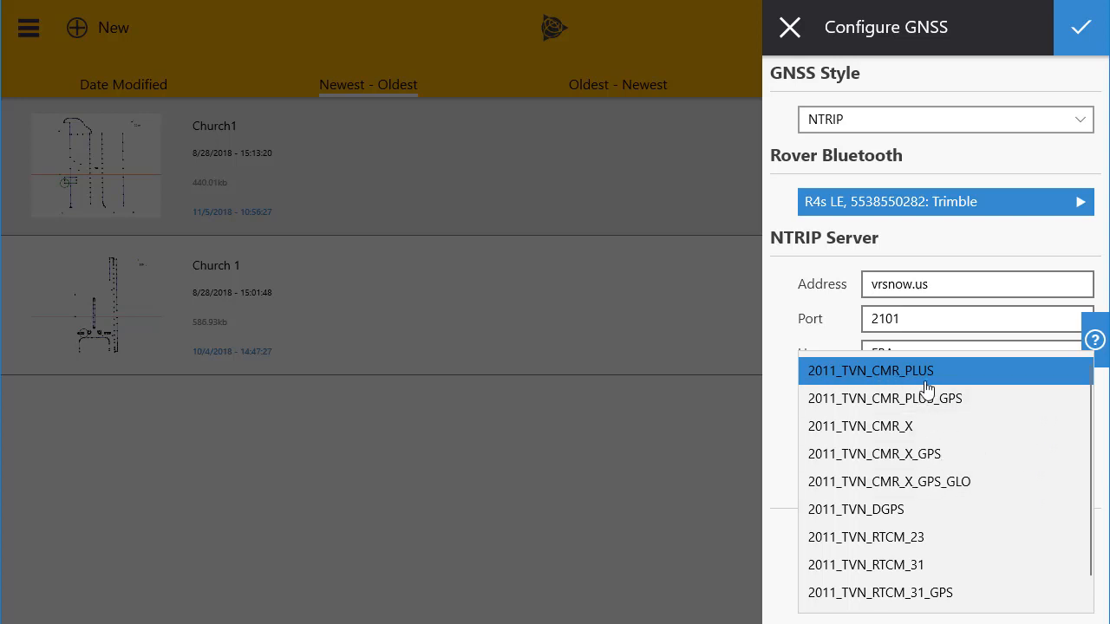
{"action": "mouse_move", "coordinate": [917, 384]}
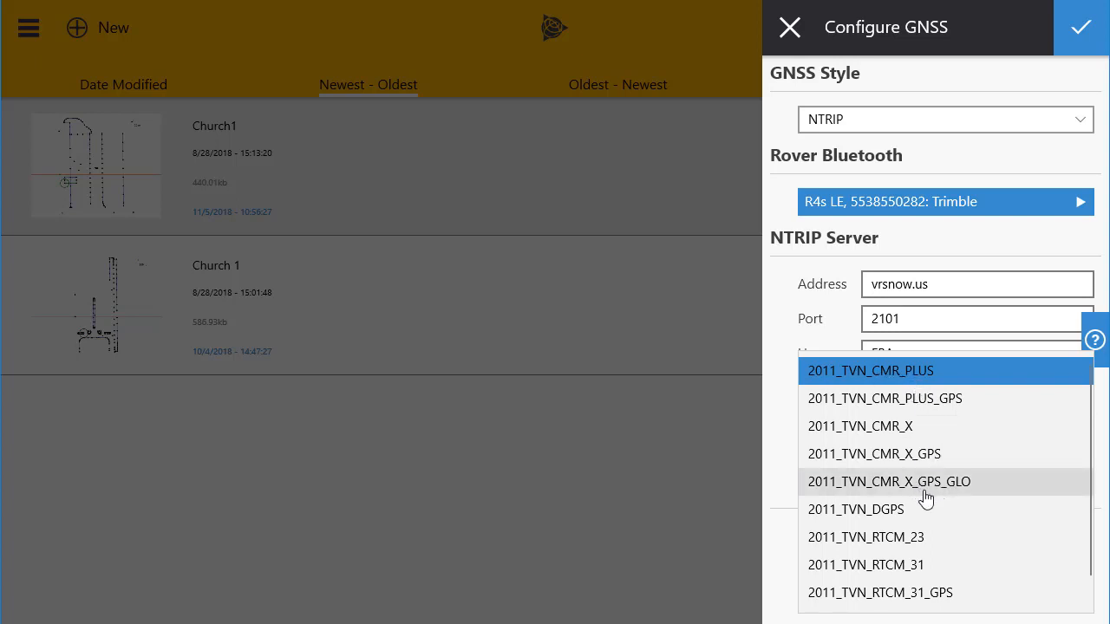
{"action": "mouse_move", "coordinate": [959, 494]}
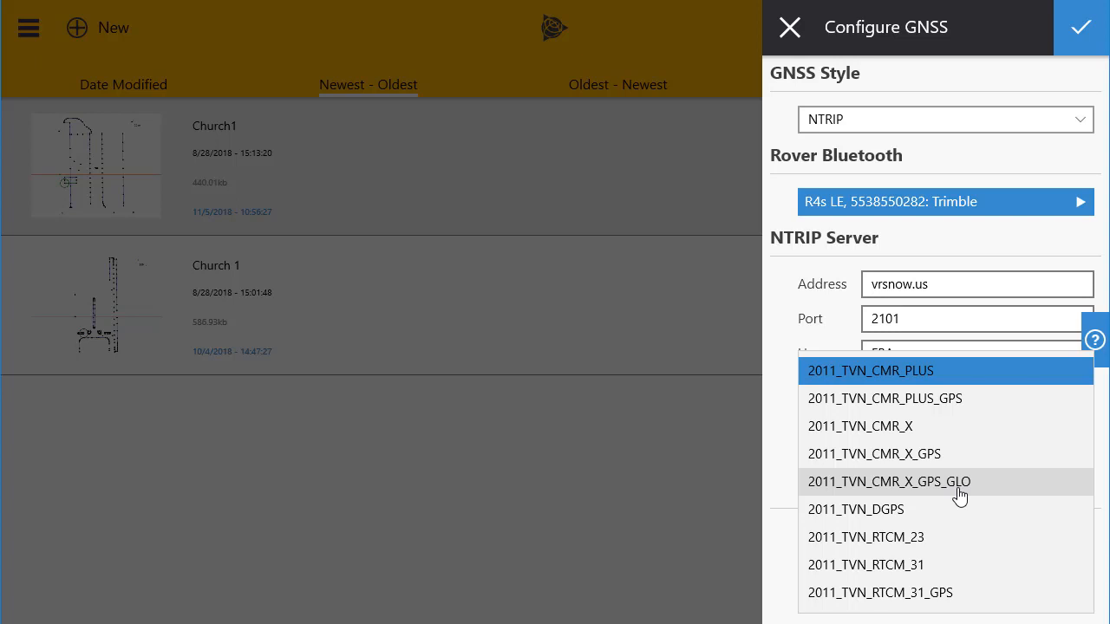
{"action": "mouse_move", "coordinate": [842, 495]}
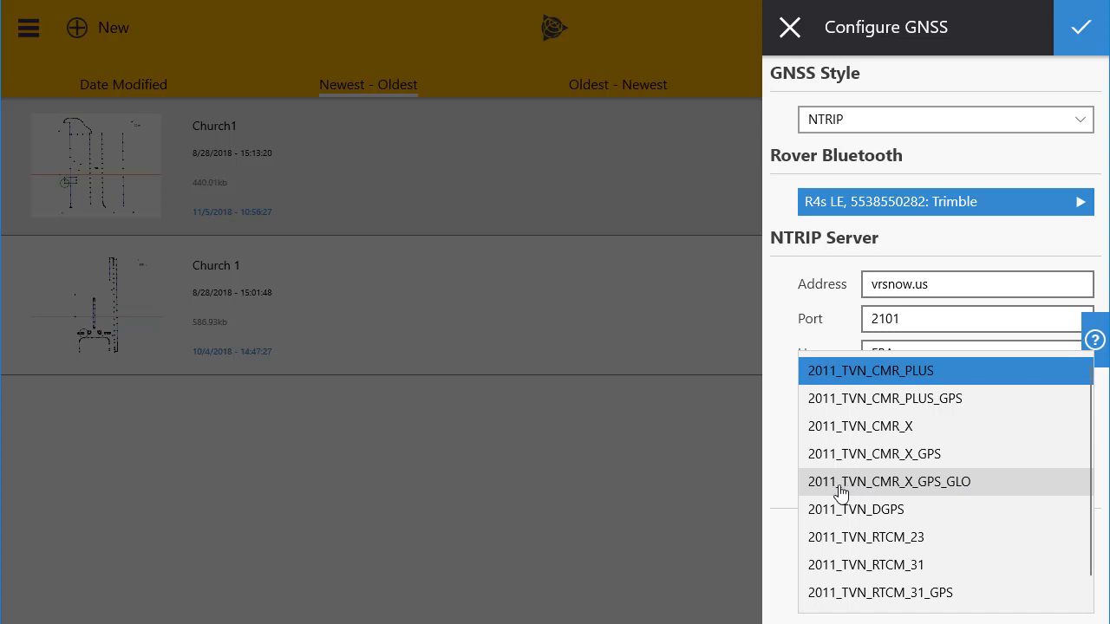
{"action": "mouse_move", "coordinate": [911, 494]}
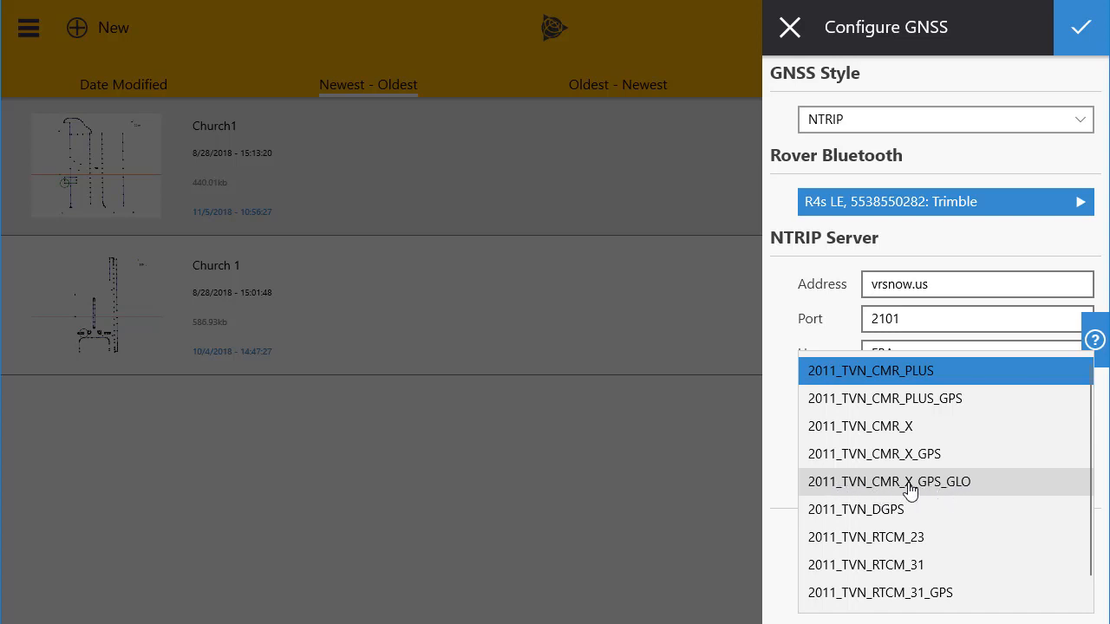
{"action": "left_click", "coordinate": [889, 481]}
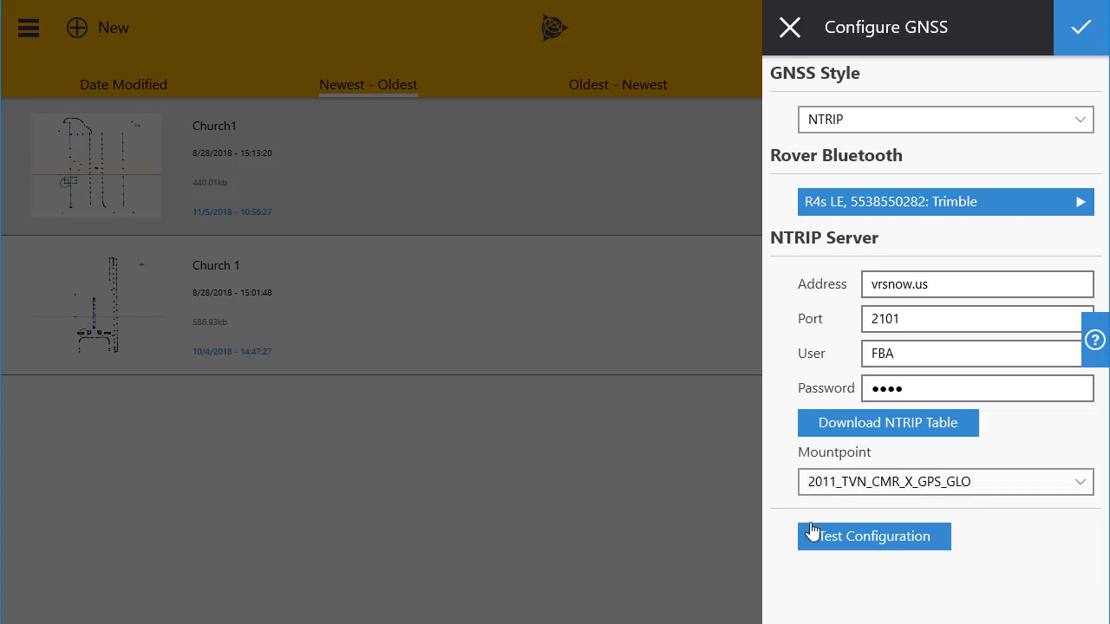
{"action": "mouse_move", "coordinate": [973, 491]}
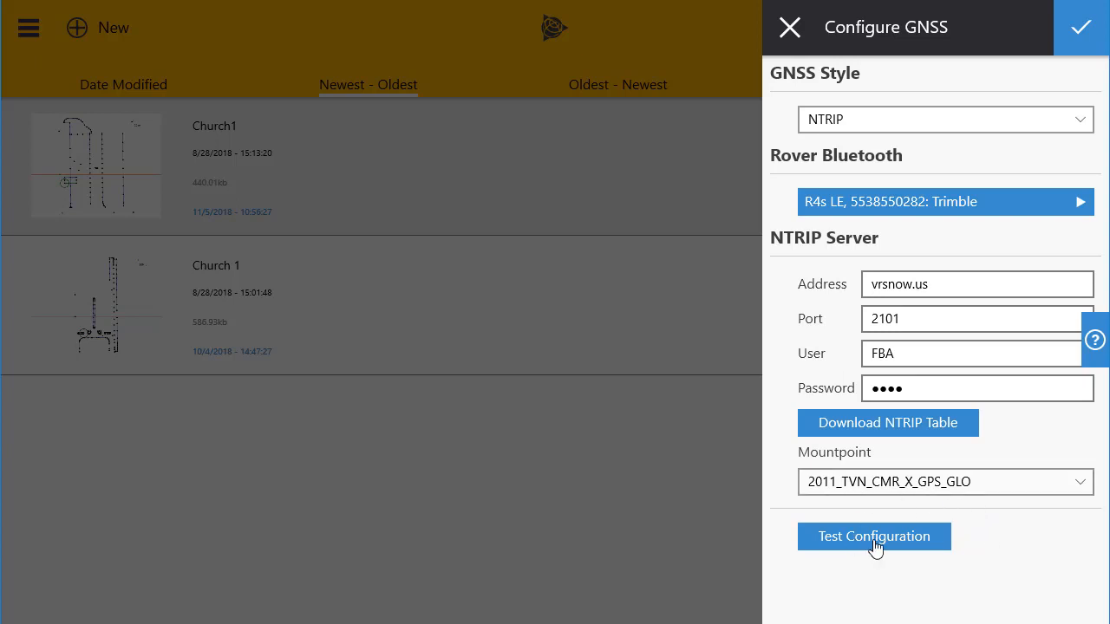
- Test the configuration, connecting to vrsnow.us:2101 and monitoring the rover's position type
{"action": "left_click", "coordinate": [874, 536]}
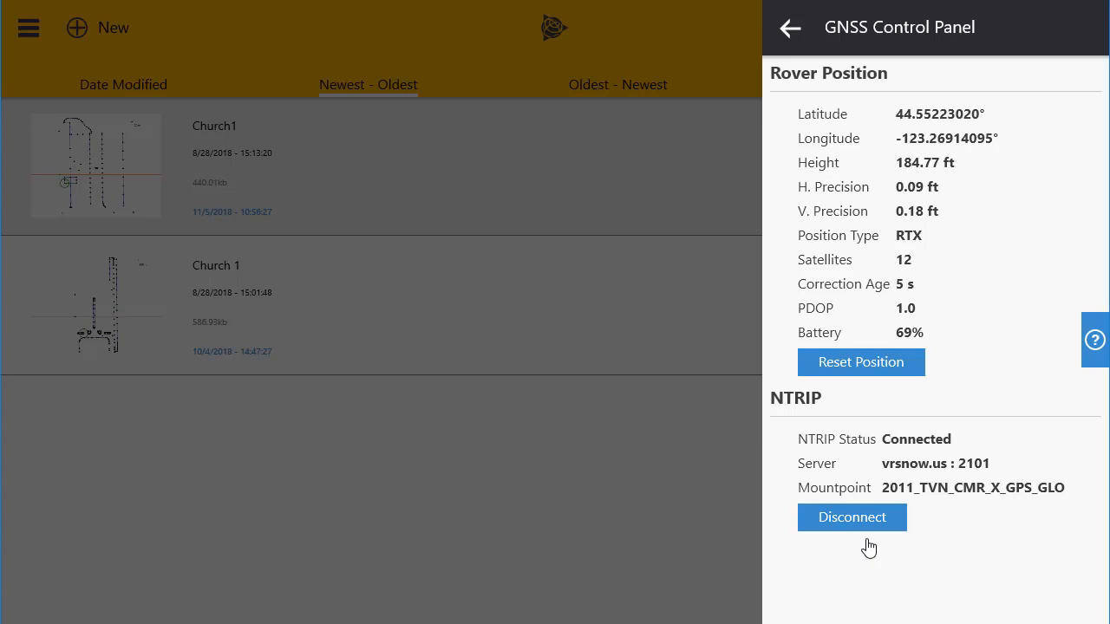
{"action": "mouse_move", "coordinate": [977, 327]}
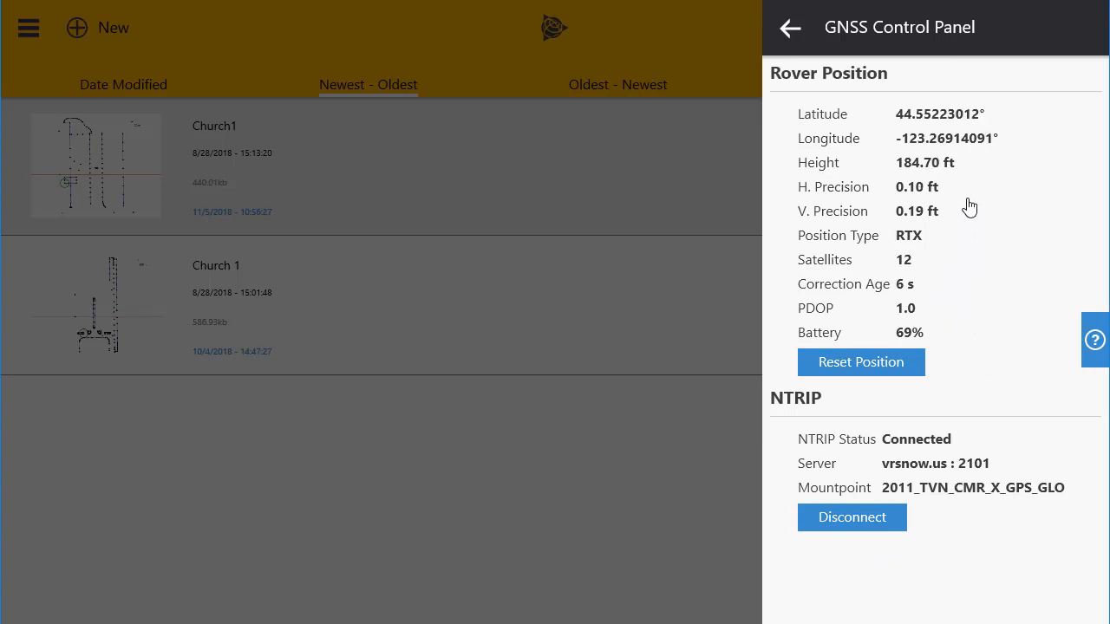
{"action": "mouse_move", "coordinate": [1010, 231]}
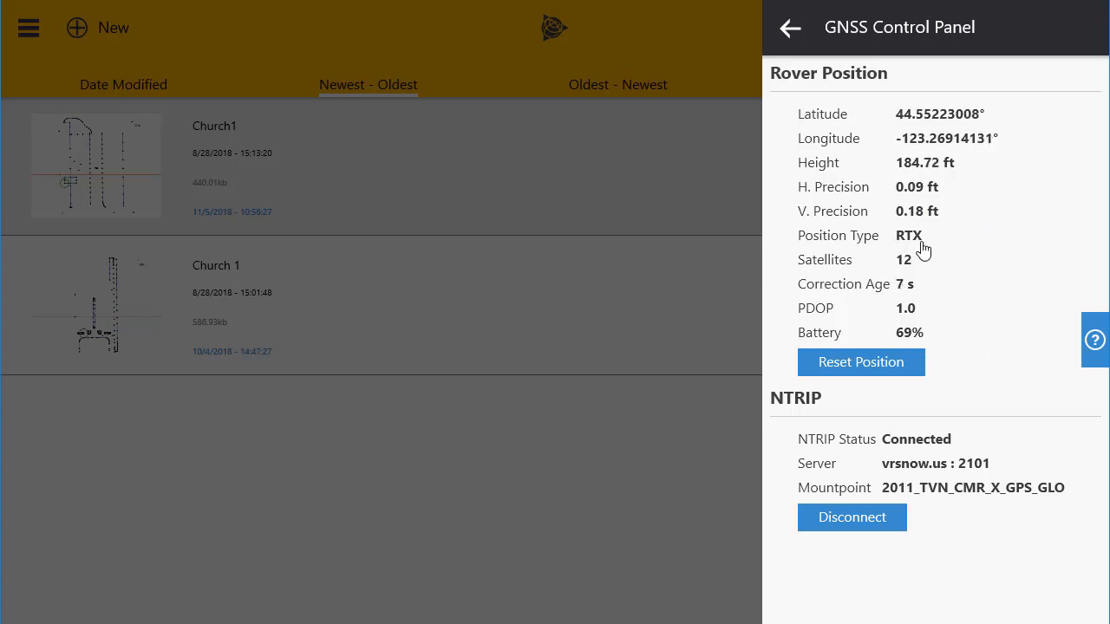
{"action": "mouse_move", "coordinate": [974, 251]}
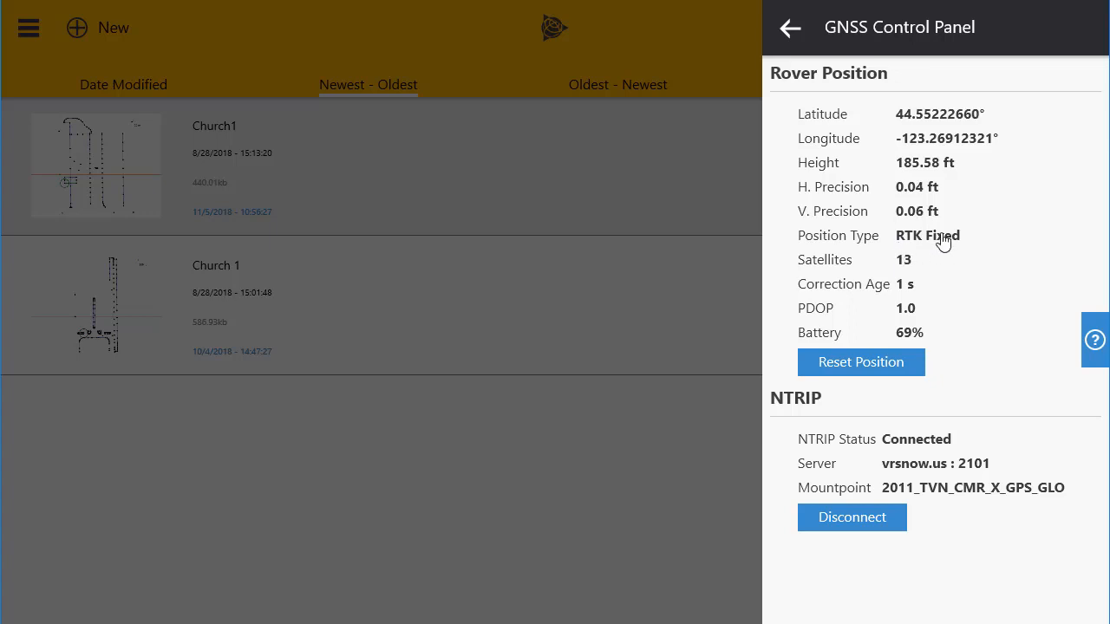
{"action": "mouse_move", "coordinate": [952, 212]}
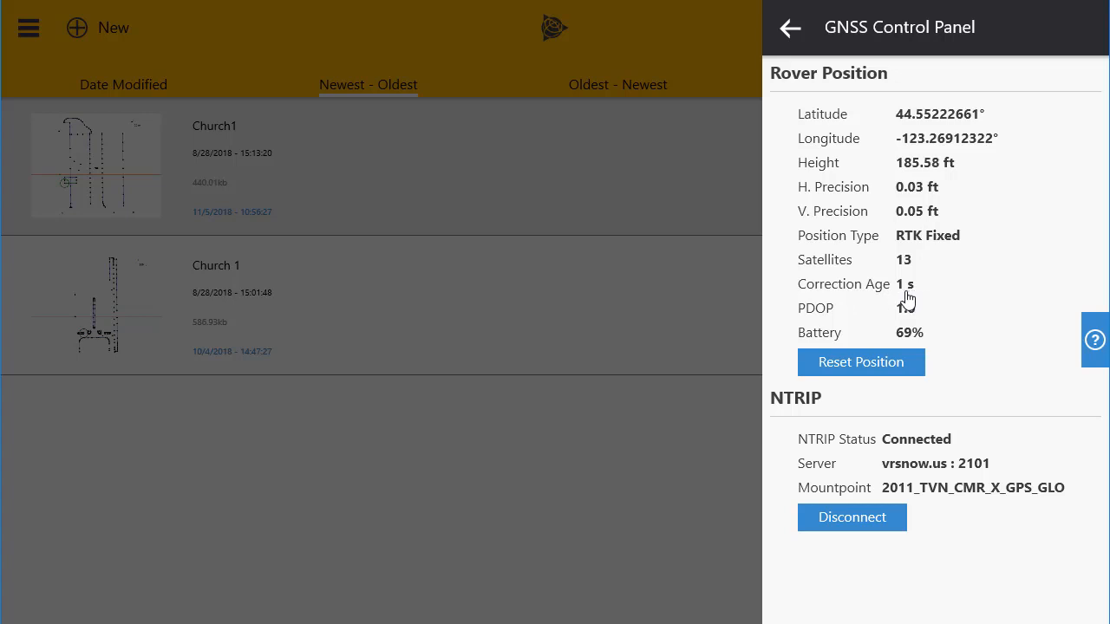
{"action": "mouse_move", "coordinate": [1005, 308]}
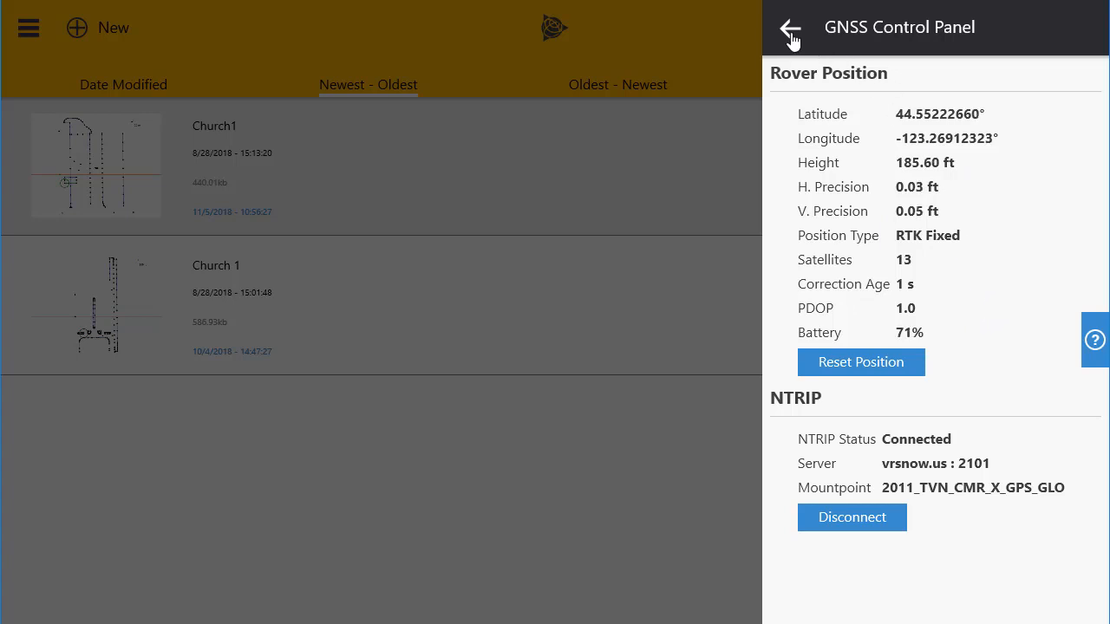
- Close the GNSS Control Panel after RTK Fixed with 13 satellites
{"action": "left_click", "coordinate": [792, 27]}
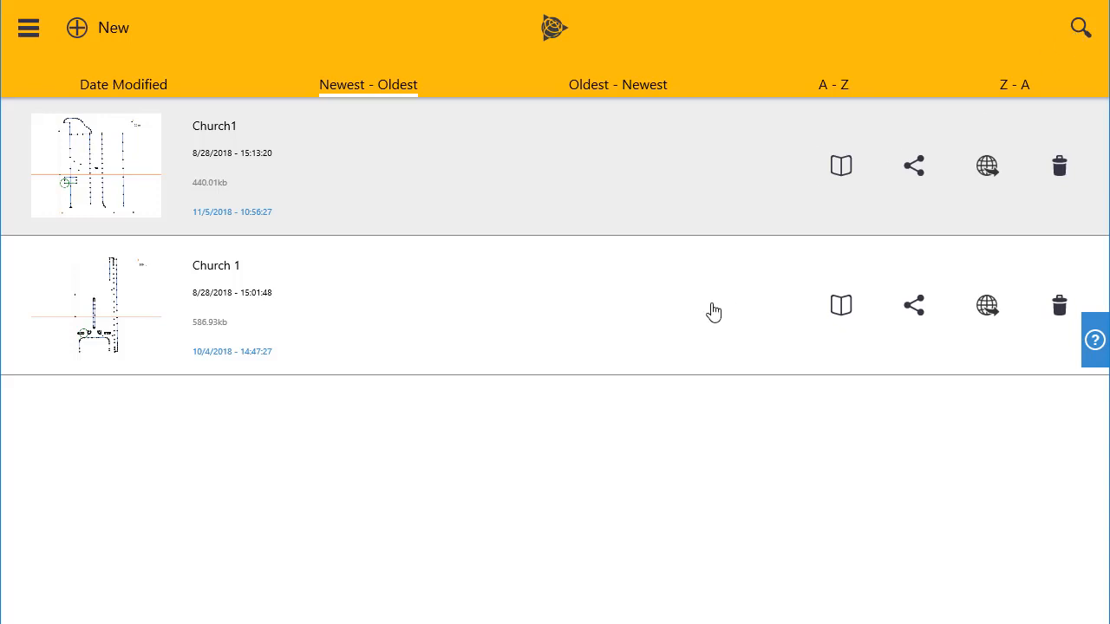
{"action": "mouse_move", "coordinate": [588, 430]}
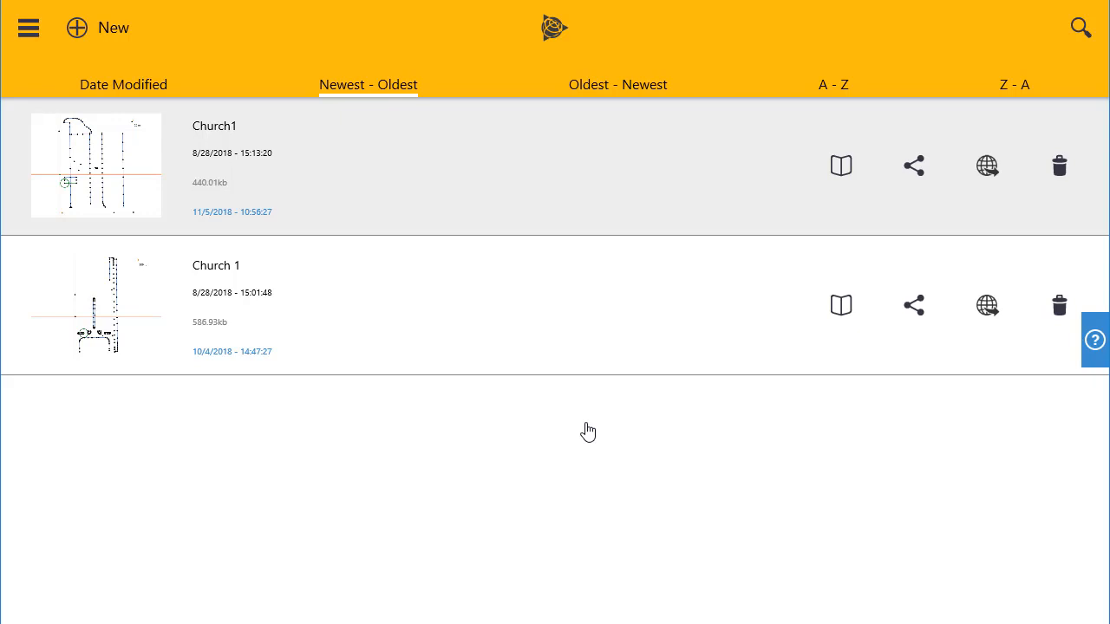
{"action": "mouse_move", "coordinate": [470, 373]}
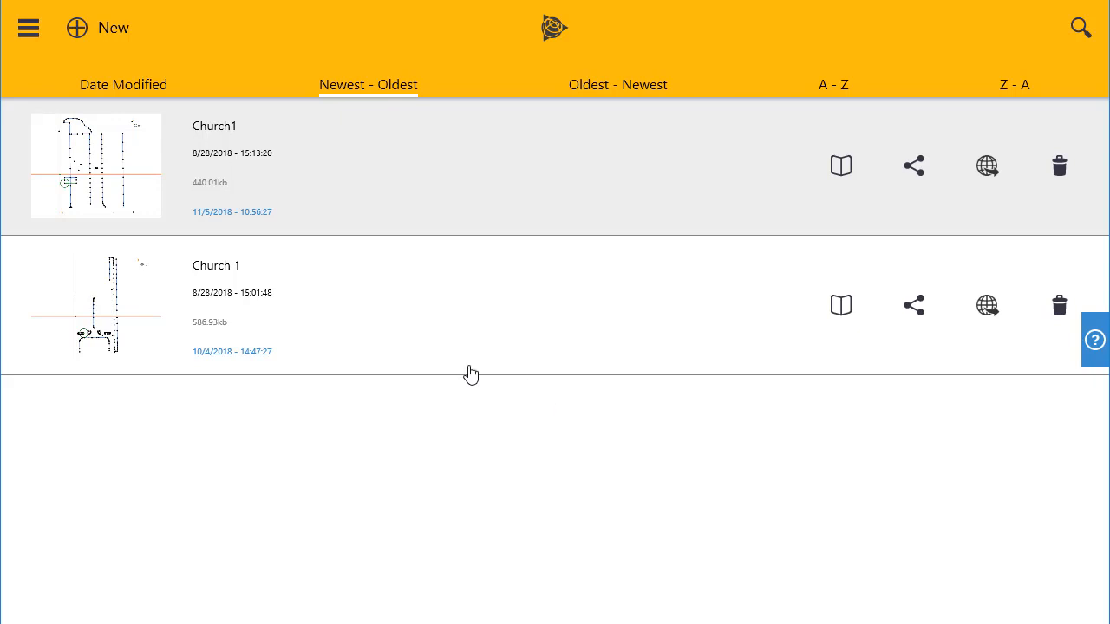
{"action": "mouse_move", "coordinate": [437, 421]}
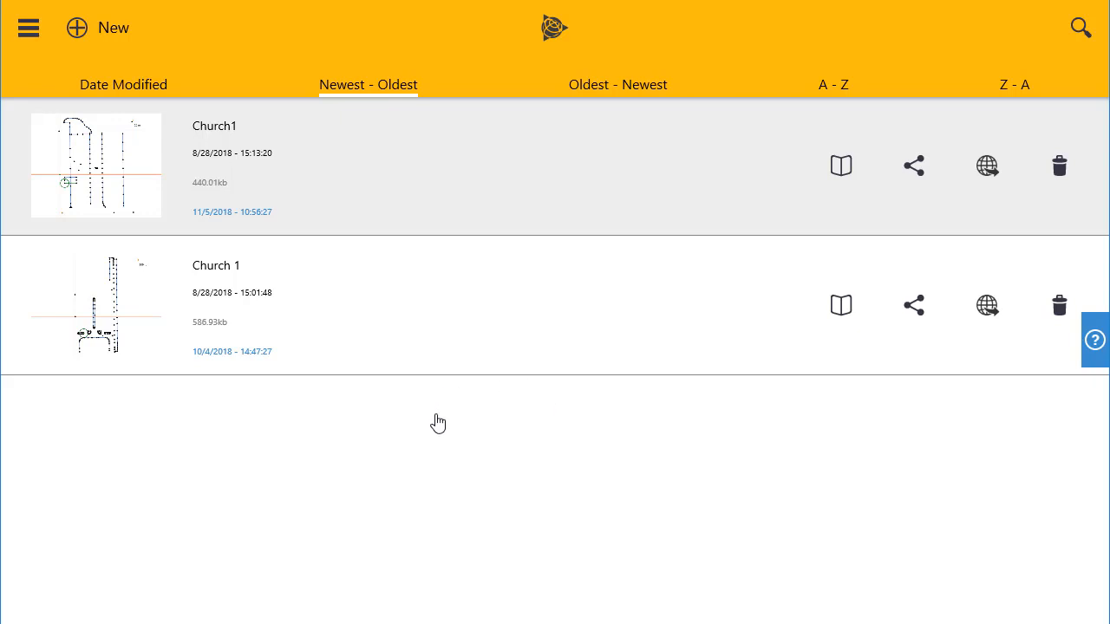
{"action": "mouse_move", "coordinate": [111, 34]}
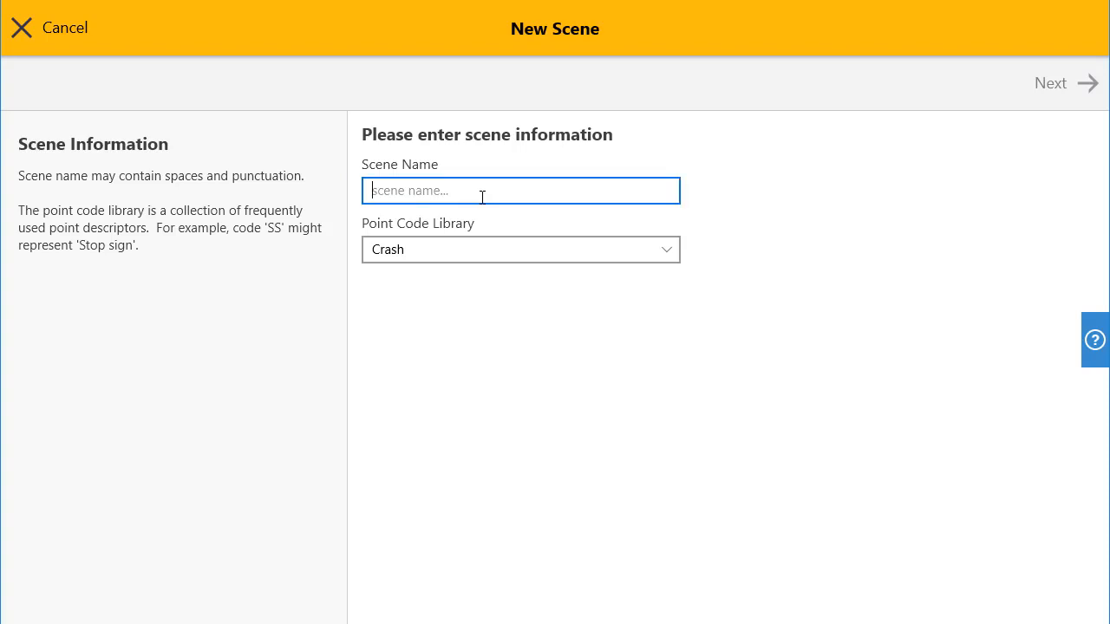
- Name the scene TestGNSSScene and set its input method to GNSS
{"action": "type", "text": "TestGS"}
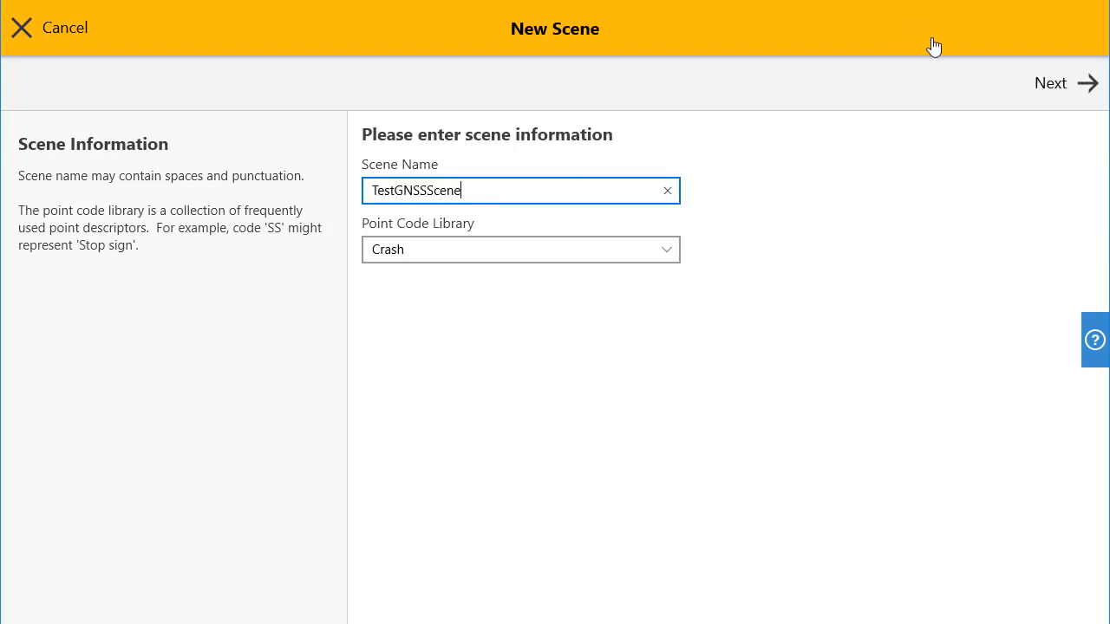
{"action": "left_click", "coordinate": [1065, 82]}
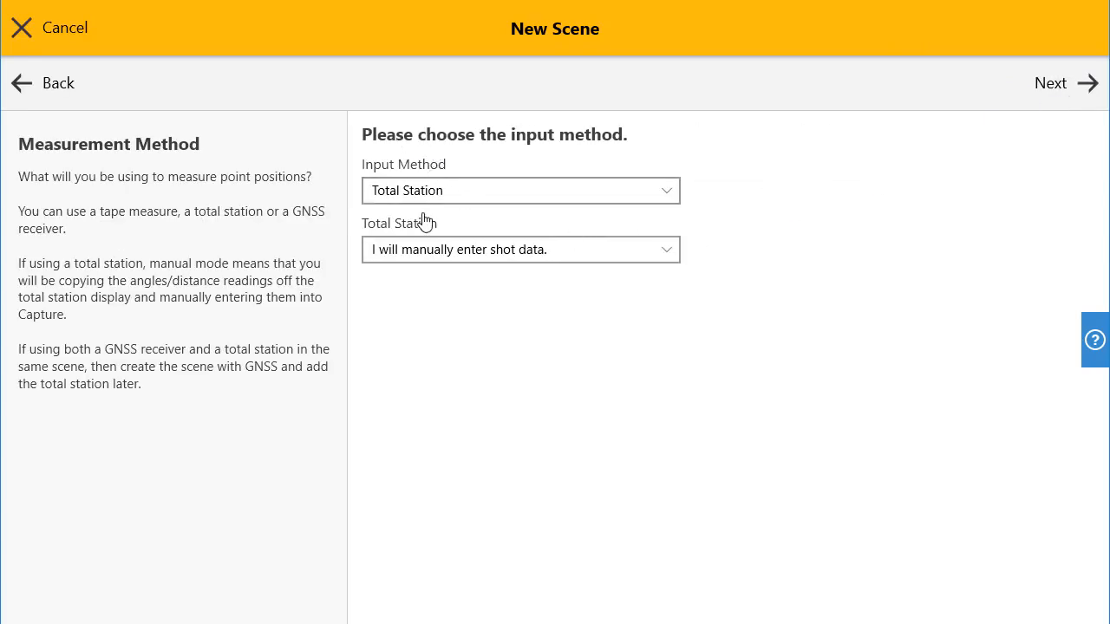
{"action": "left_click", "coordinate": [520, 190]}
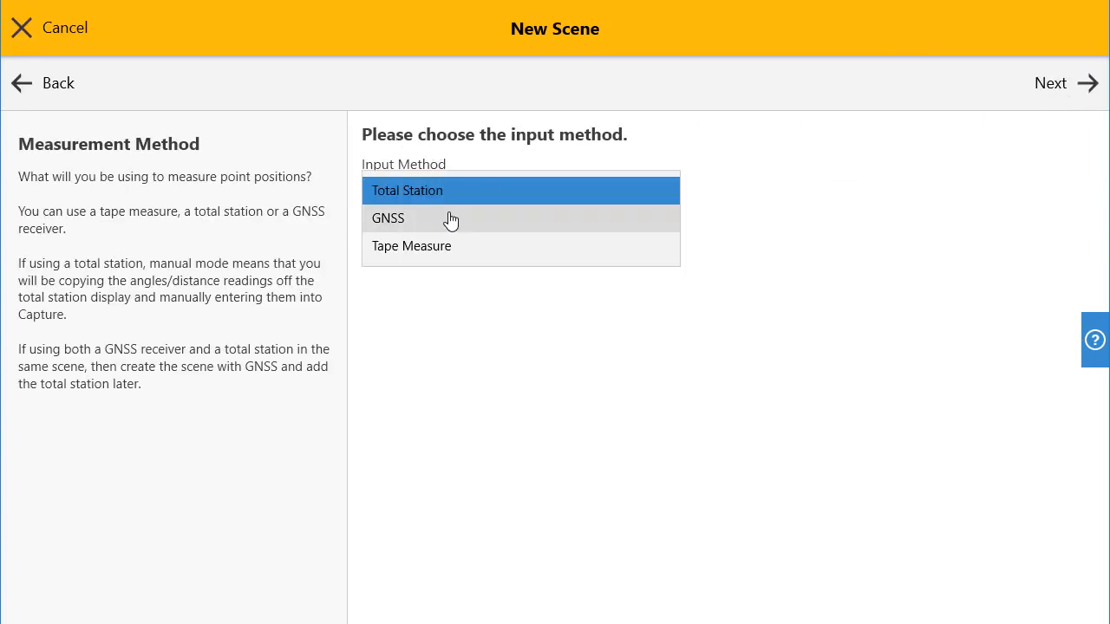
{"action": "left_click", "coordinate": [423, 218]}
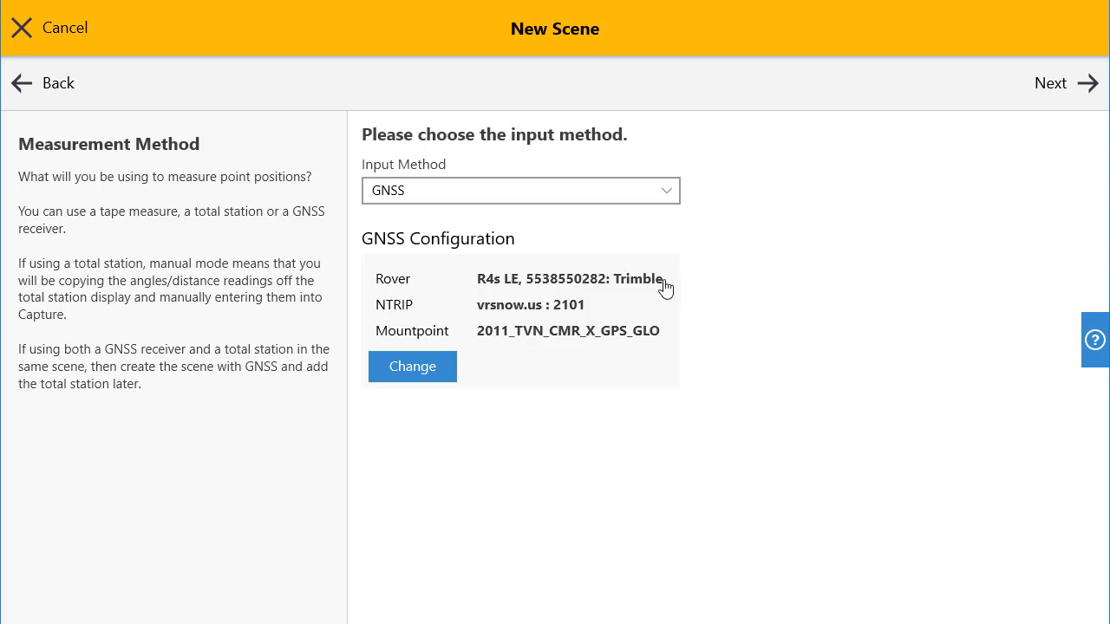
{"action": "mouse_move", "coordinate": [663, 346]}
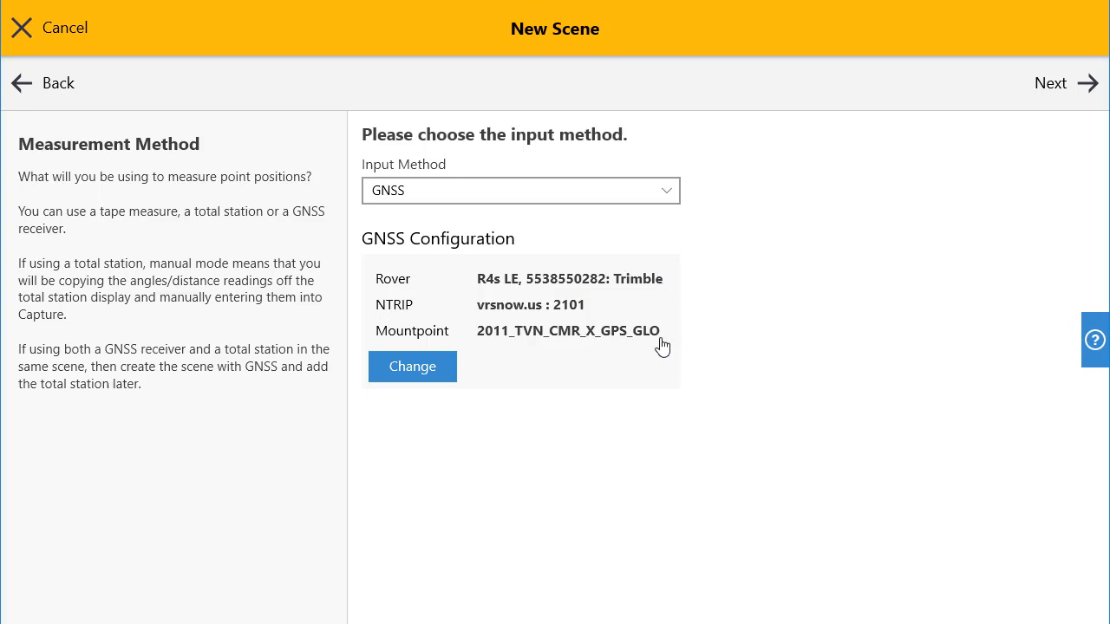
{"action": "mouse_move", "coordinate": [652, 357]}
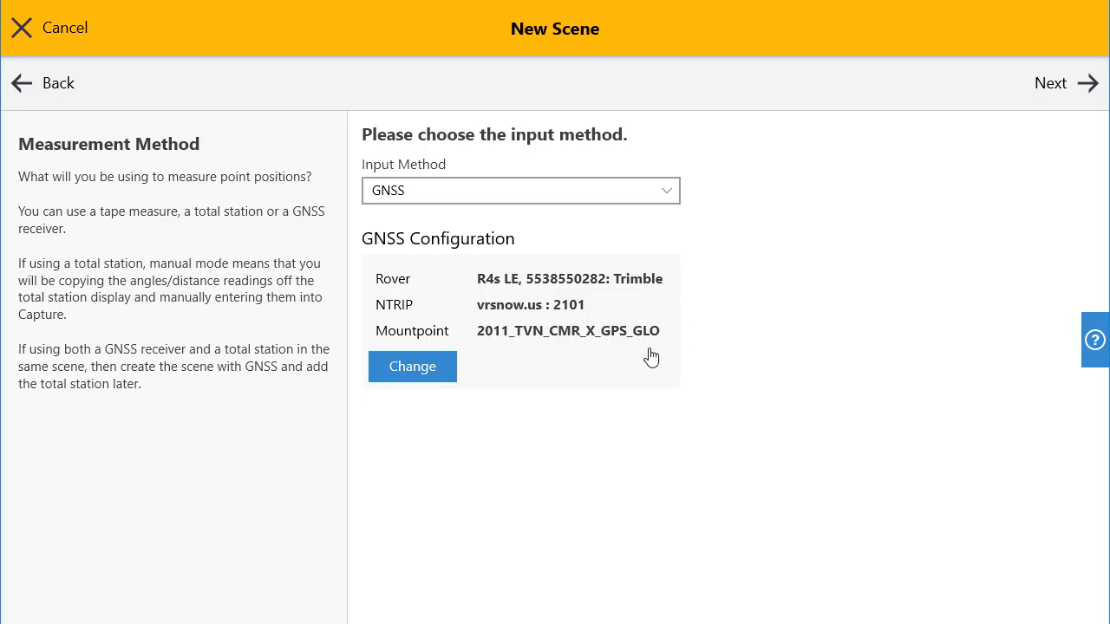
{"action": "mouse_move", "coordinate": [1049, 137]}
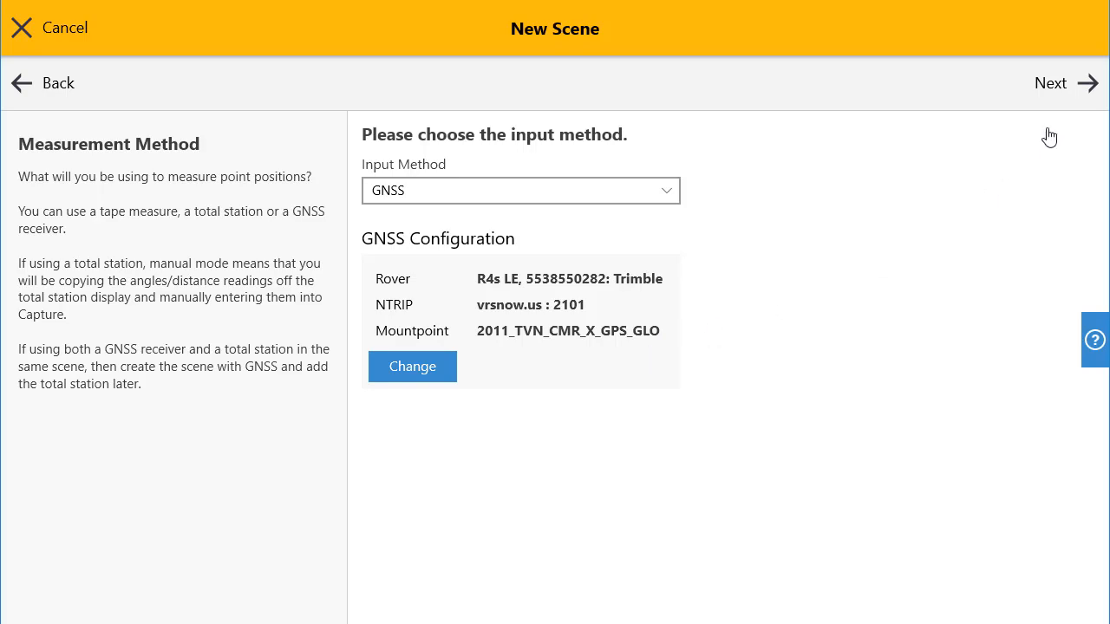